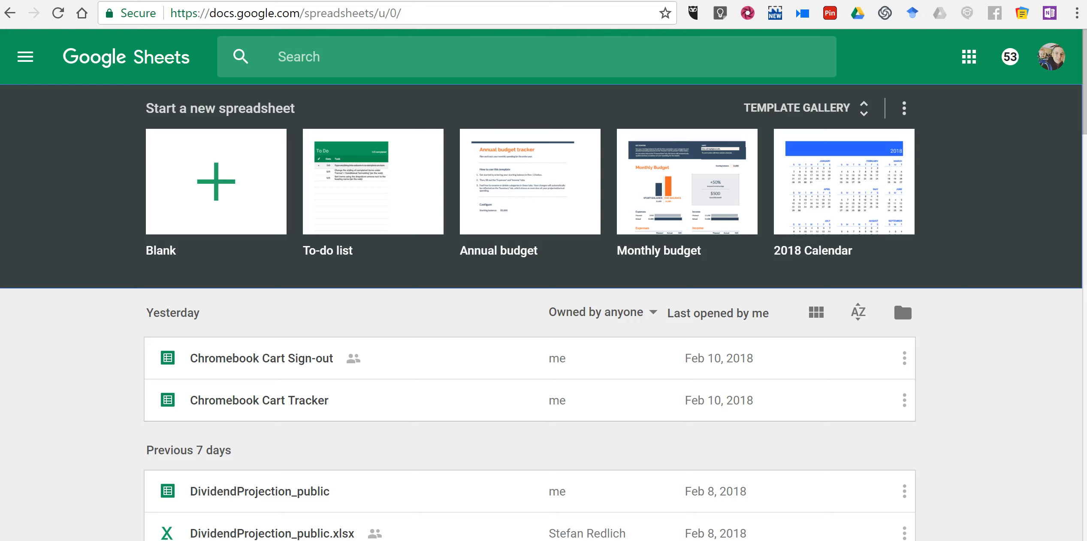
Step: Create a blank spreadsheet and rename it 'Our Typing Test'
left_click(216, 181)
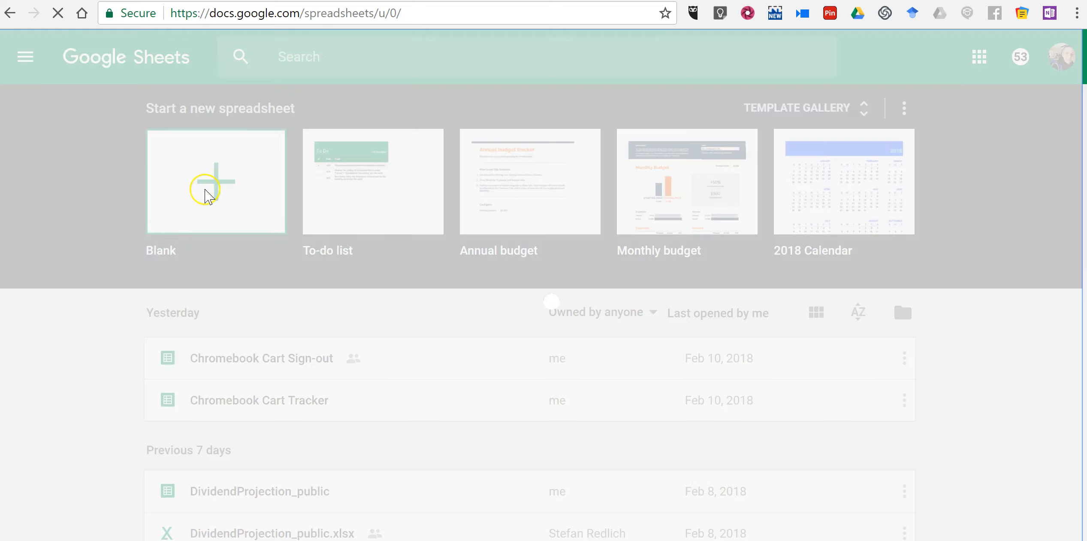
left_click(215, 181)
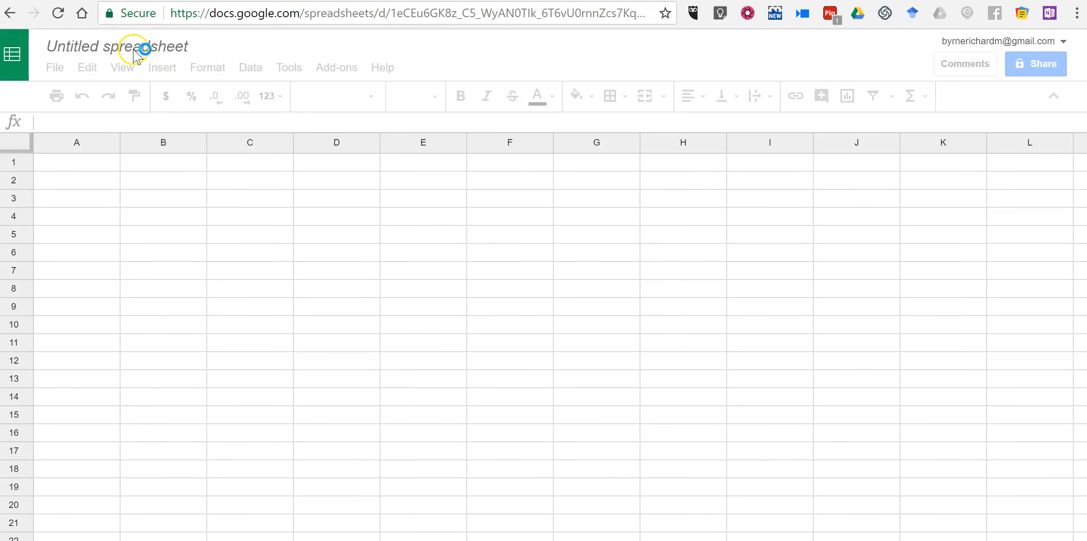
left_click(117, 47)
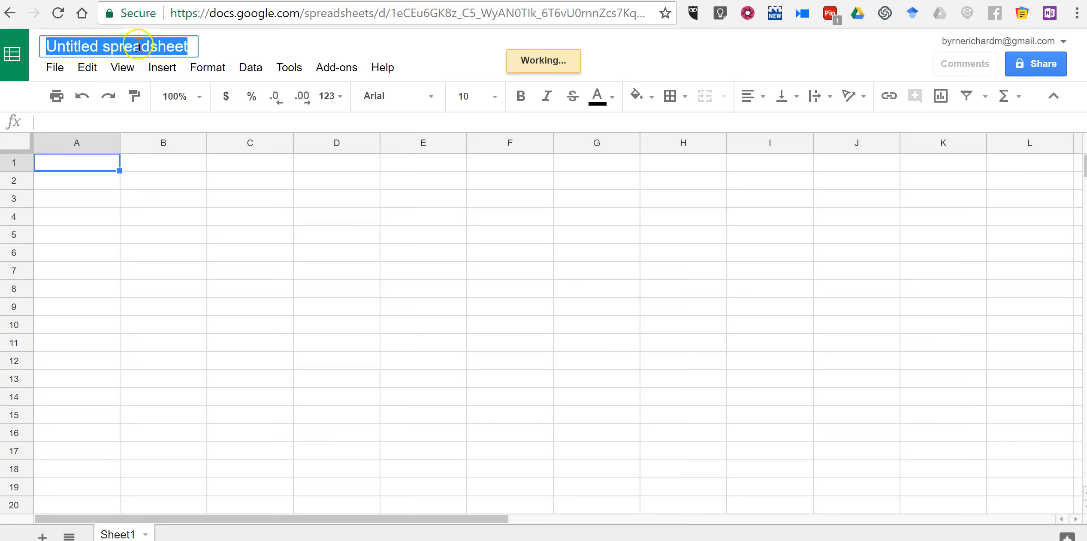
type("Outr")
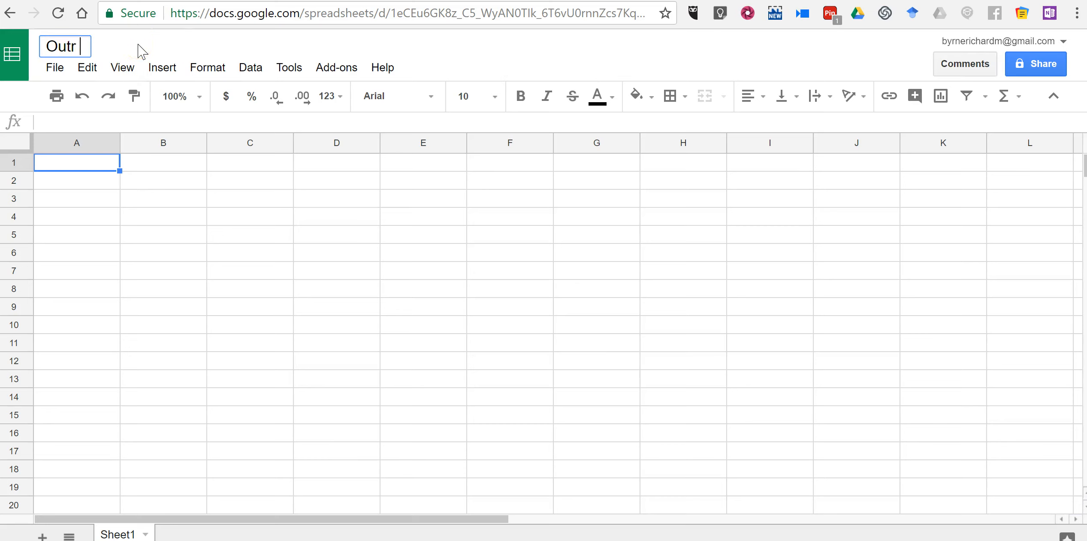
type("Our Typing Tes")
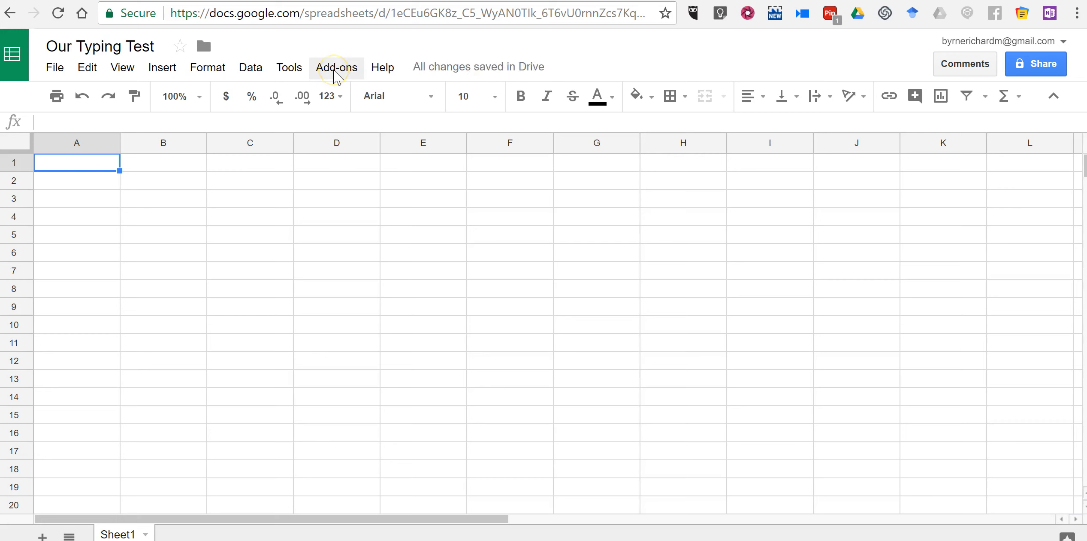
left_click(336, 67)
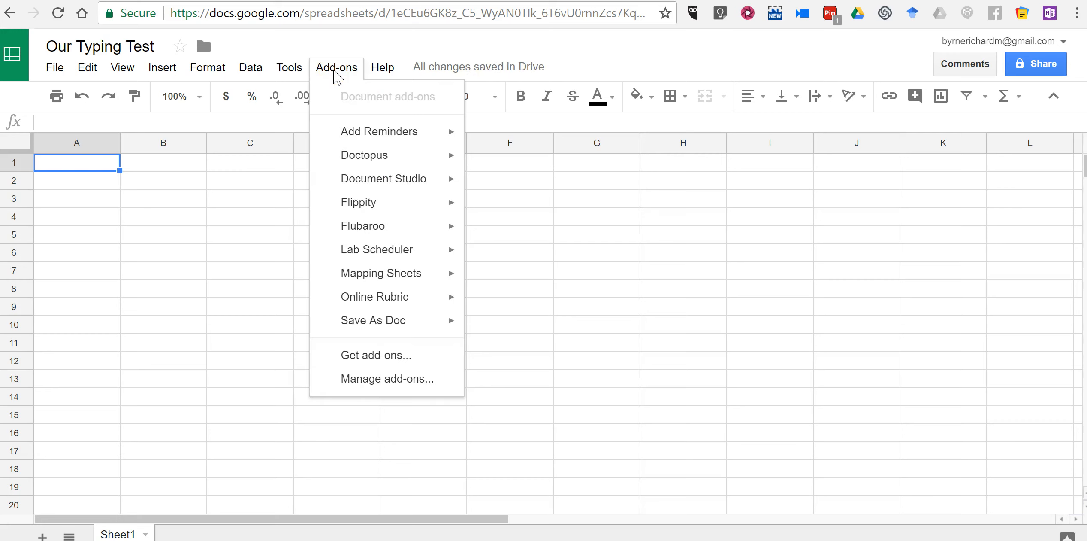
mouse_move(359, 201)
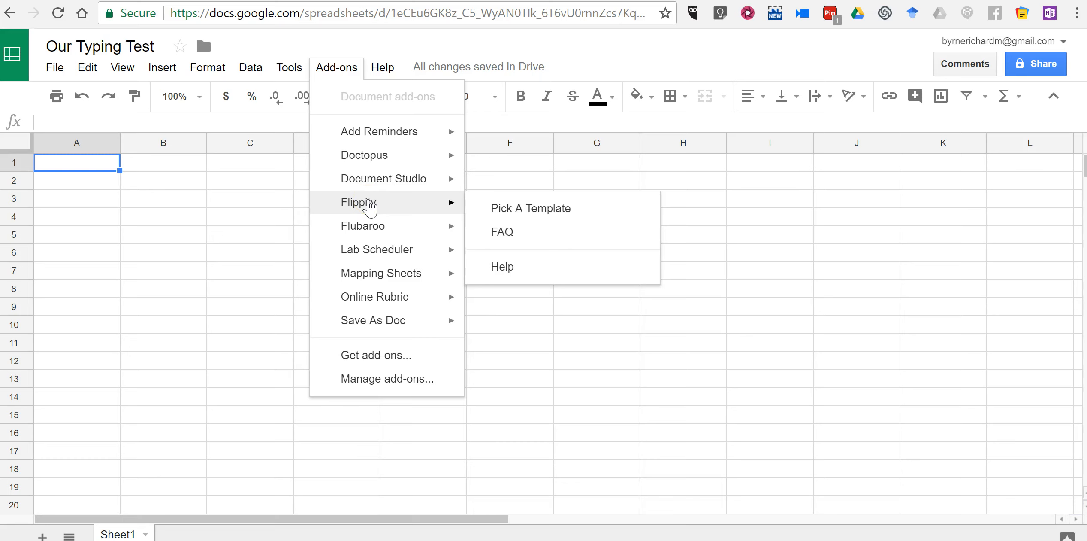
mouse_move(373, 231)
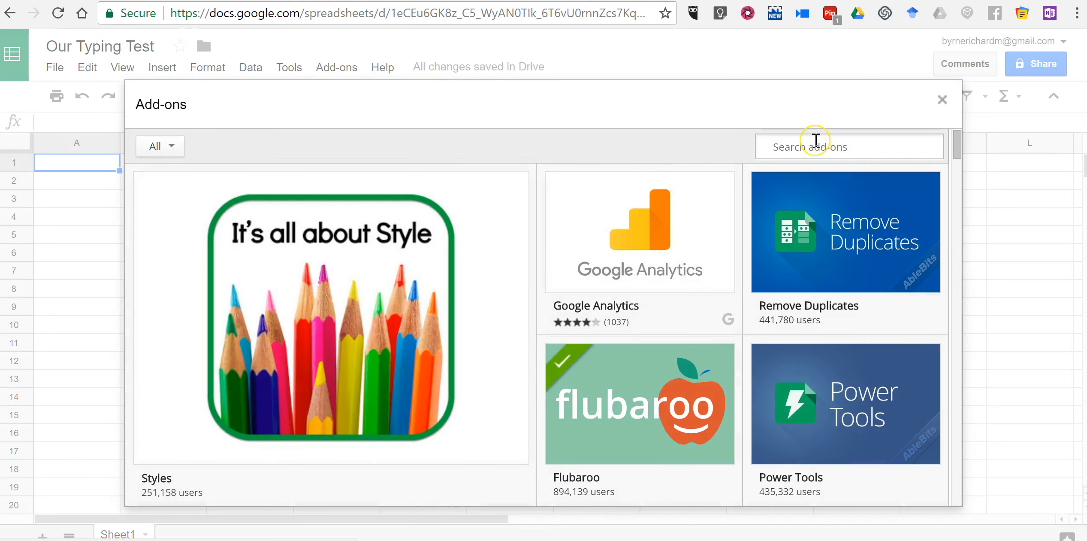
type("flipp")
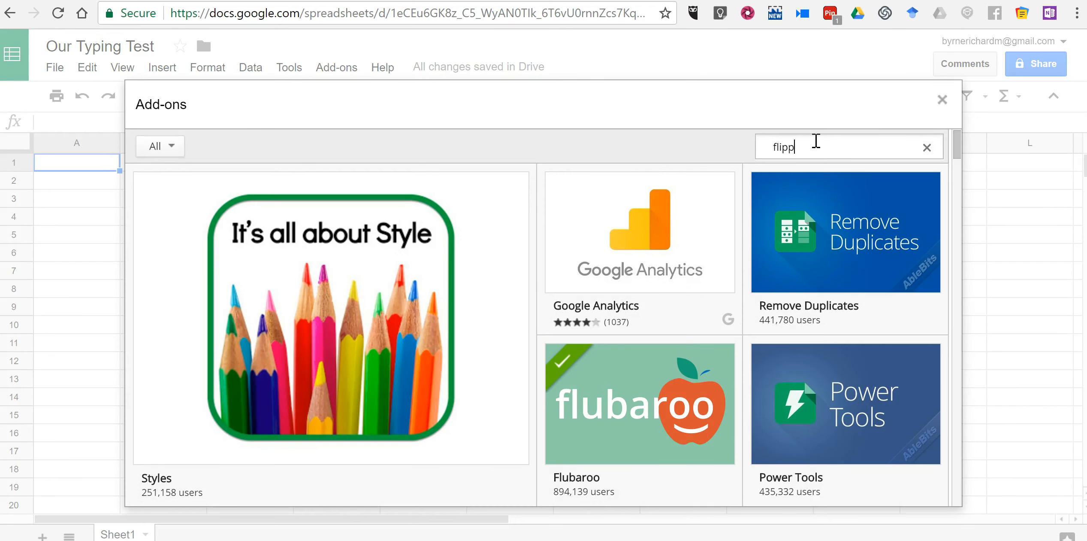
type("ity")
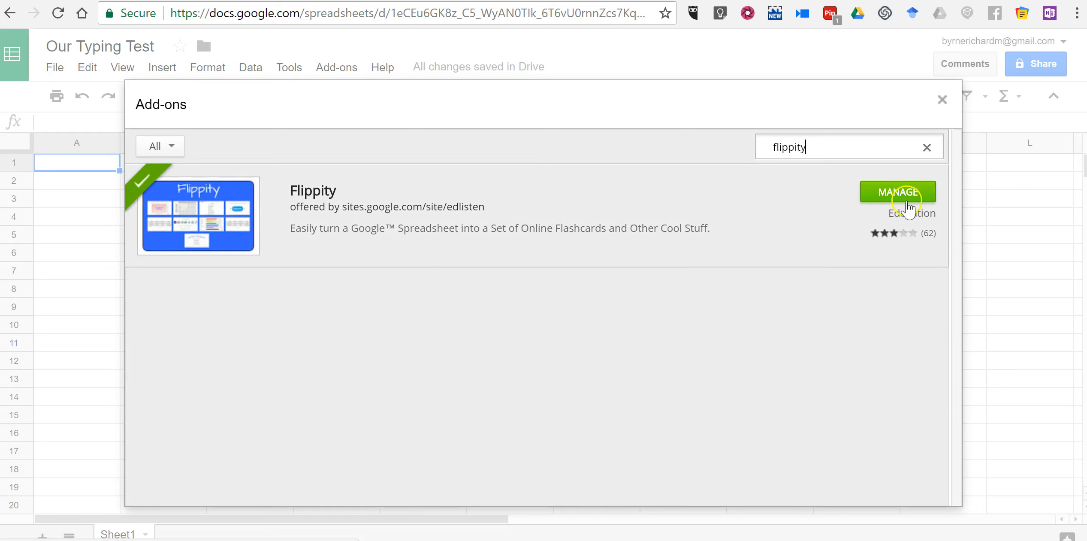
mouse_move(830, 146)
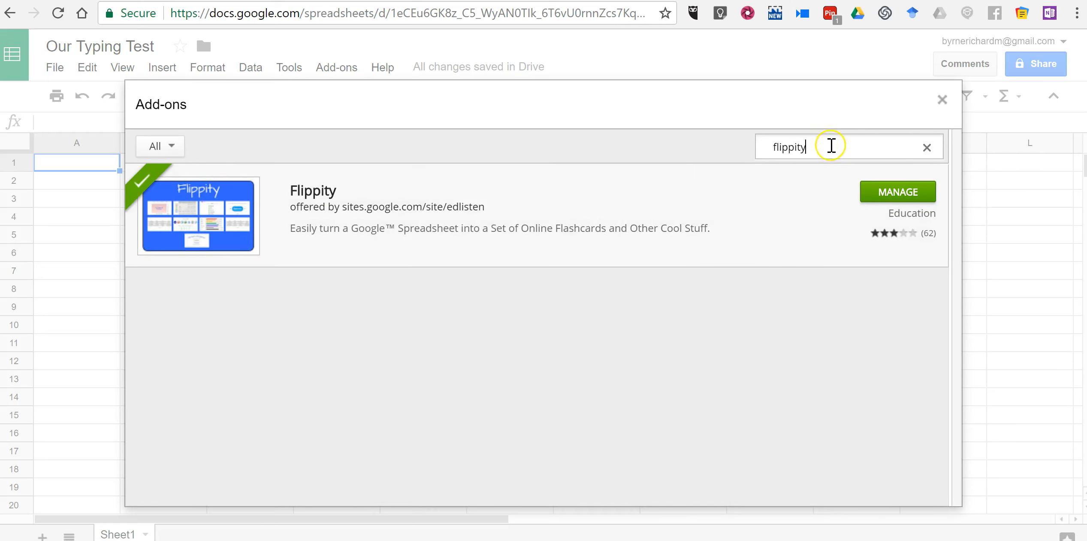
left_click(927, 146)
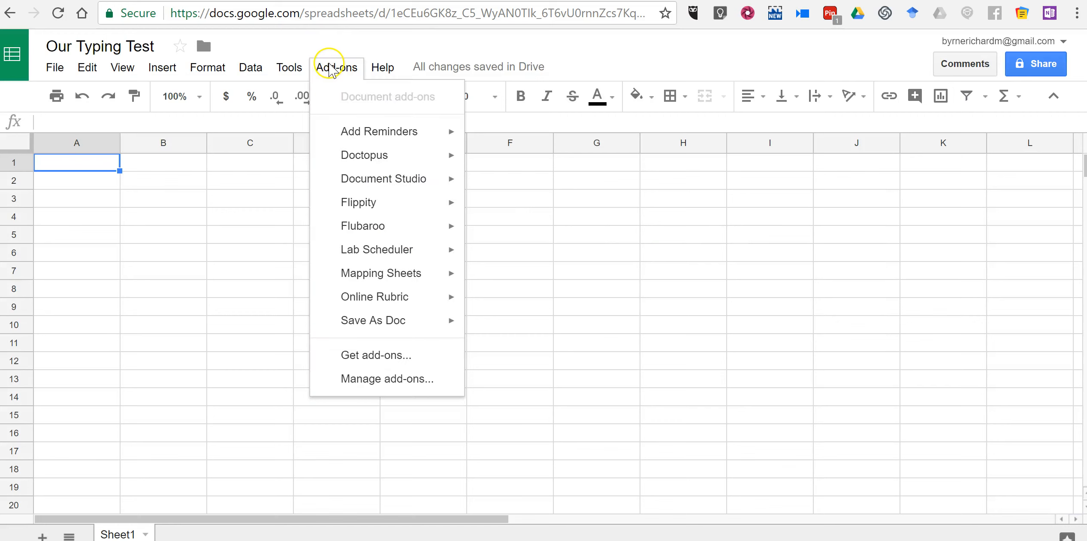
mouse_move(380, 202)
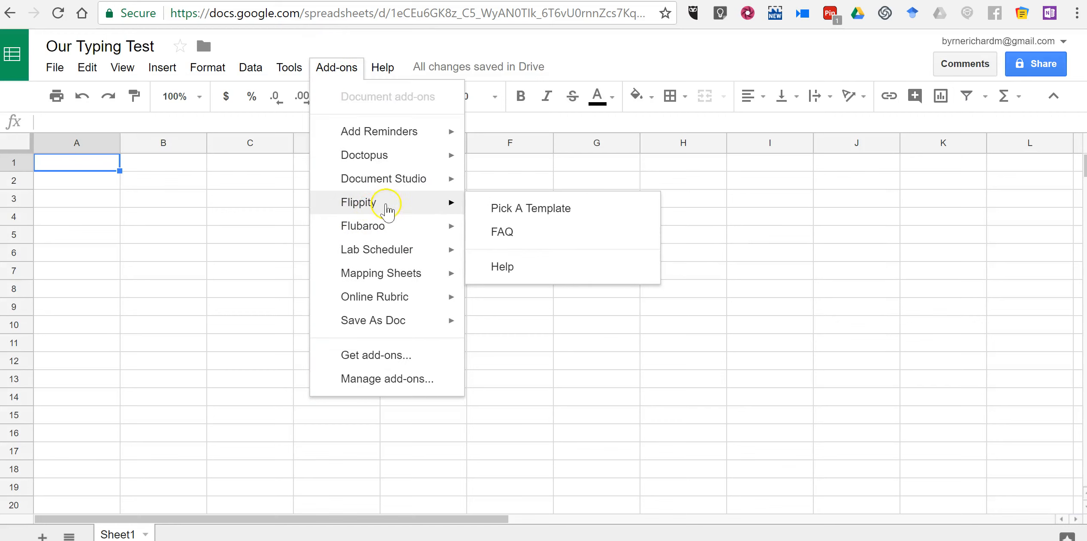
mouse_move(554, 208)
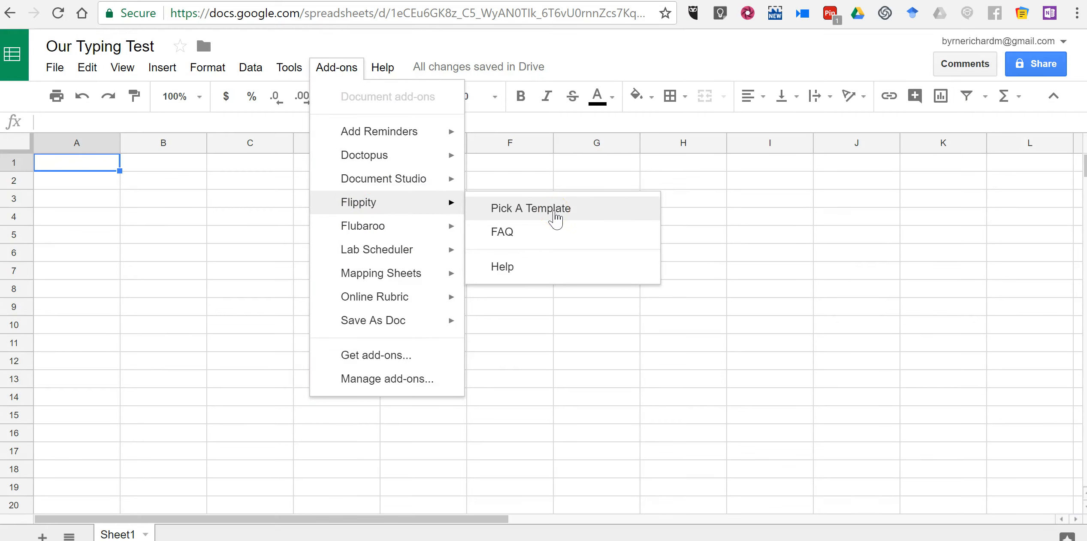
Step: Load the '3. Flippity Typing Test' template from Flippity's template picker
left_click(531, 208)
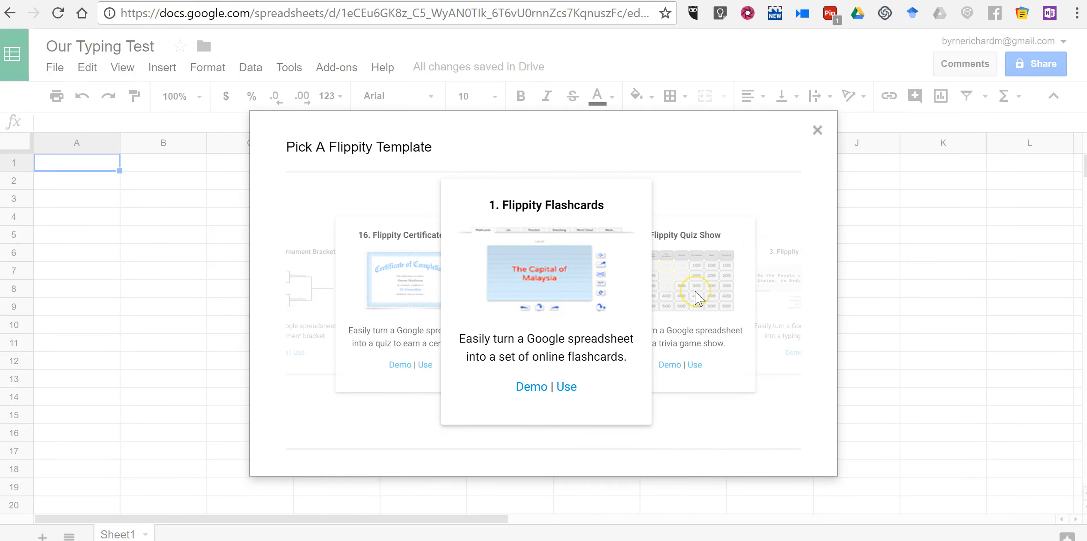
mouse_move(717, 294)
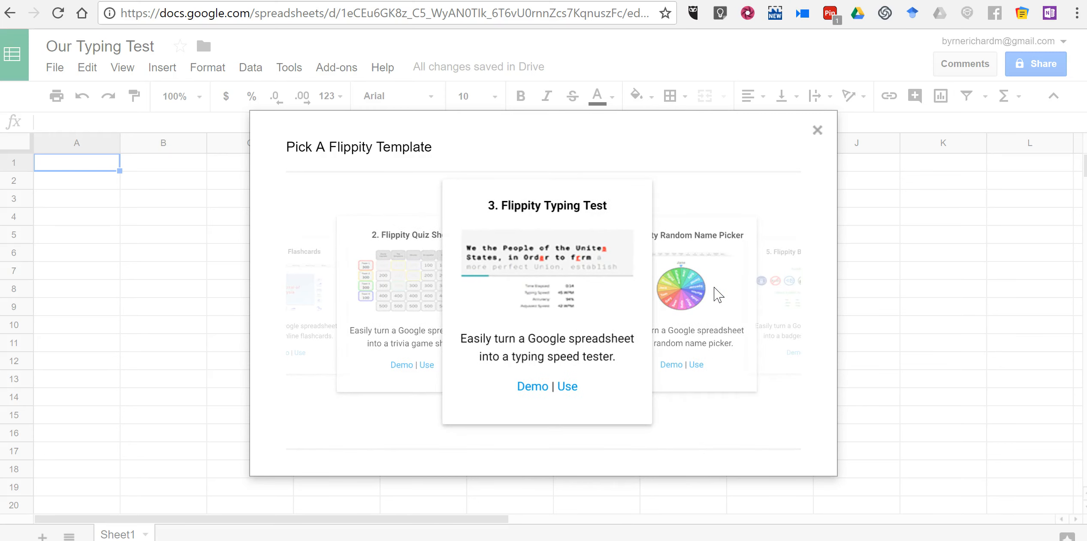
mouse_move(533, 212)
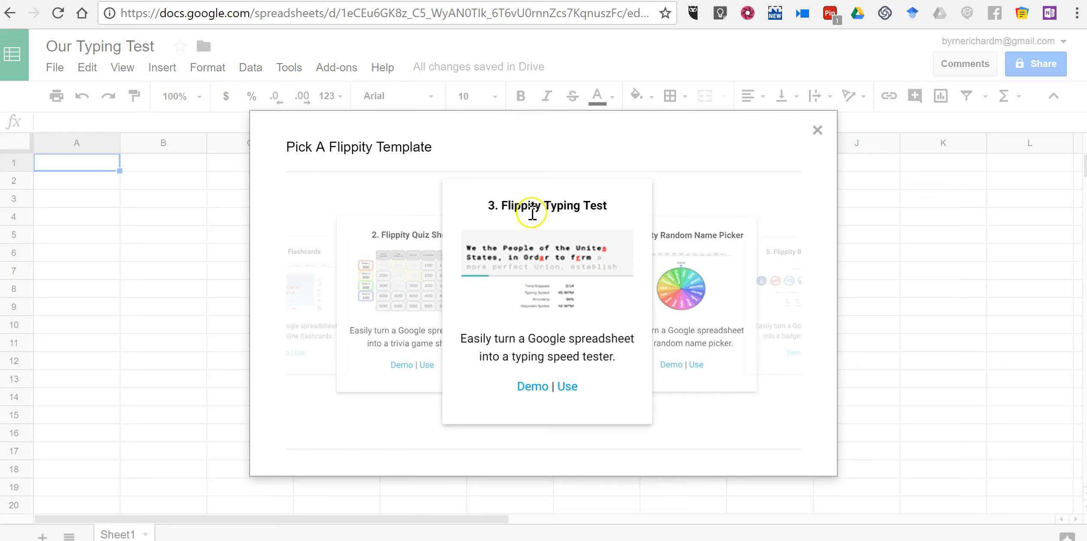
left_click(566, 387)
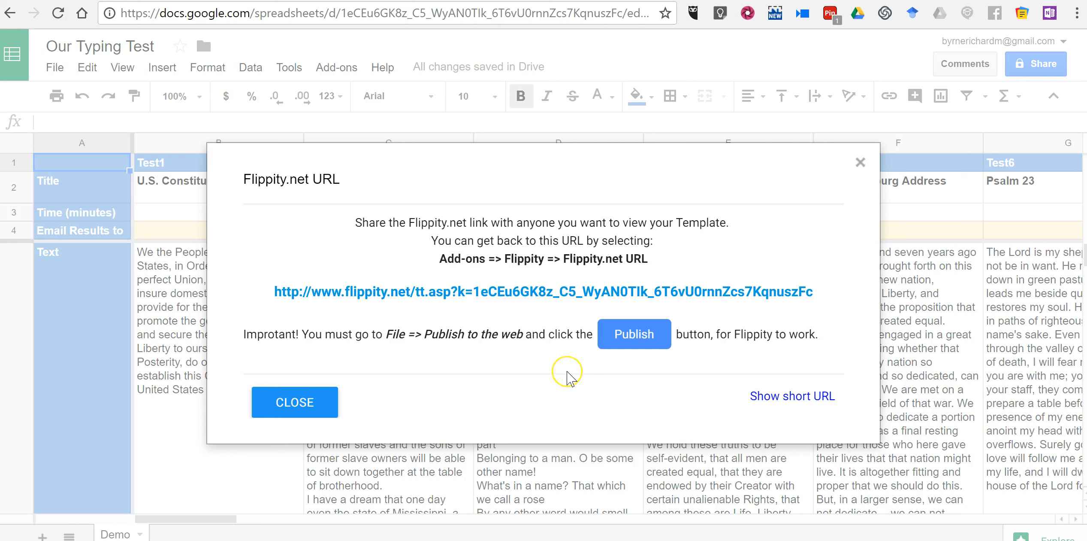
mouse_move(569, 376)
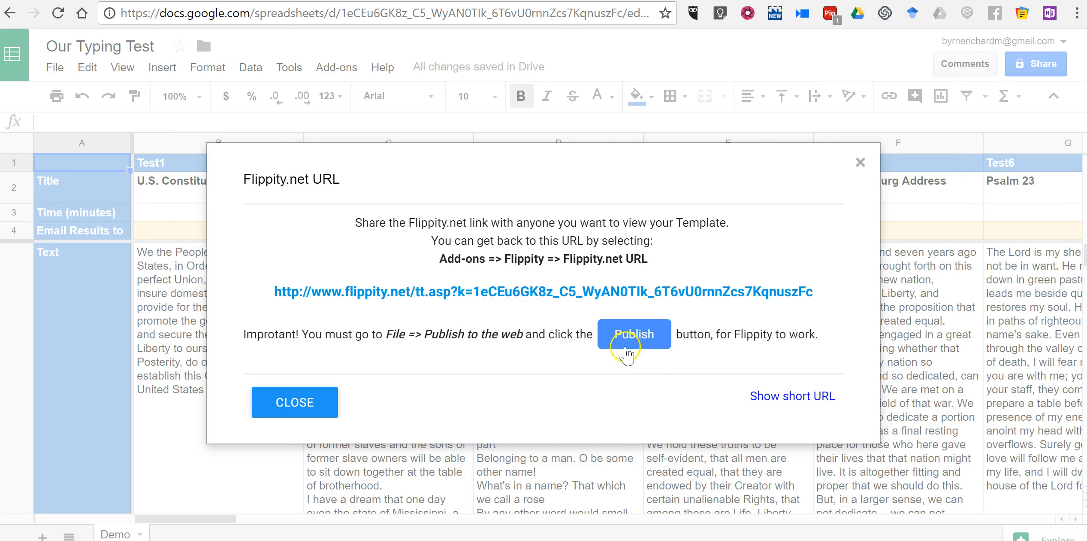
mouse_move(617, 377)
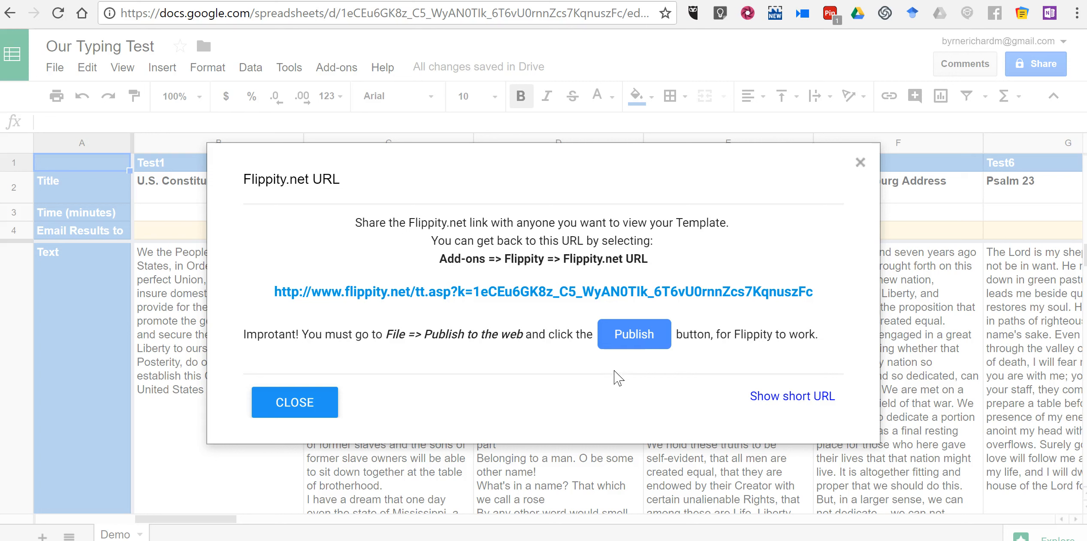
mouse_move(108, 58)
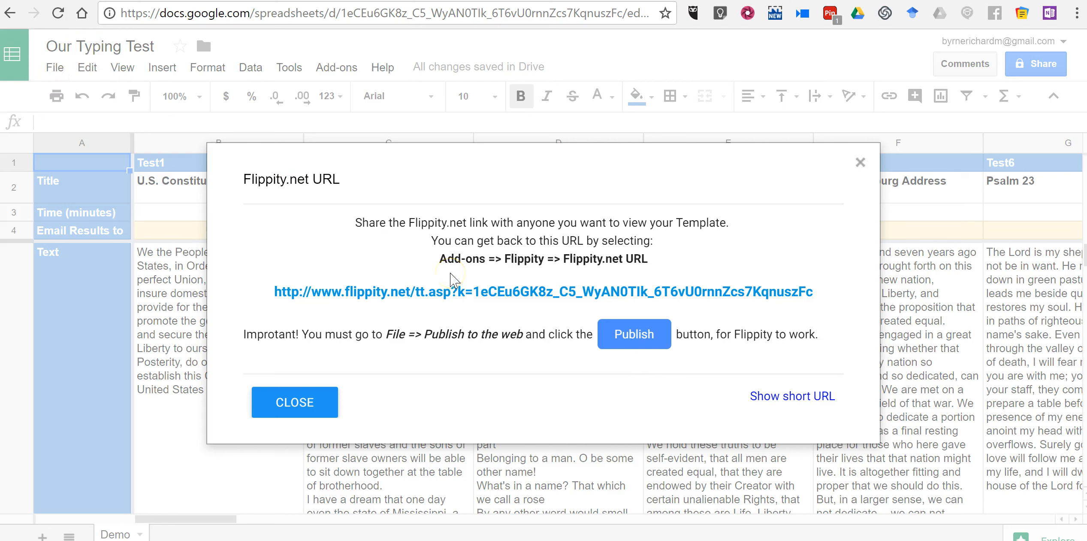
mouse_move(486, 298)
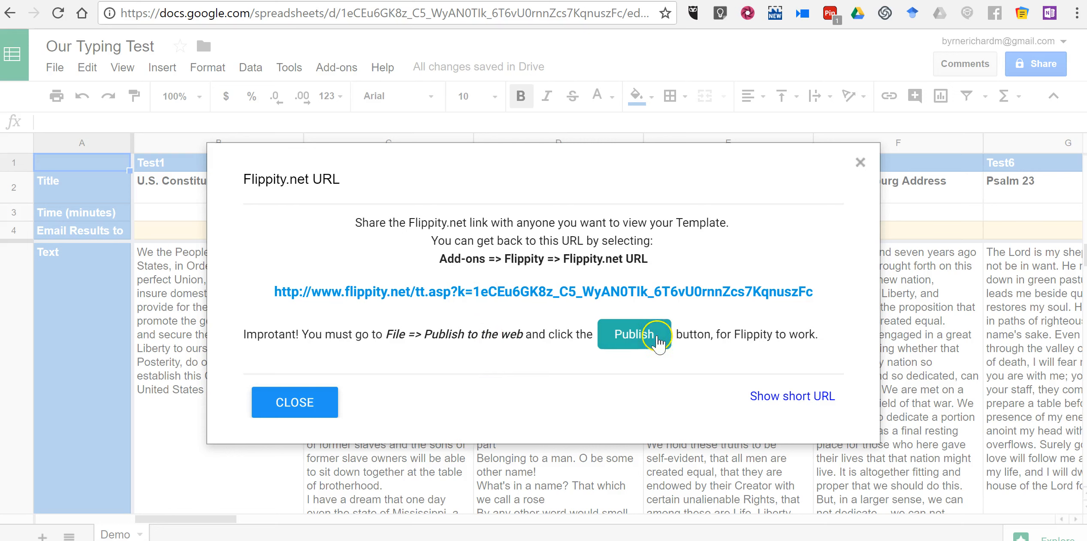
mouse_move(294, 402)
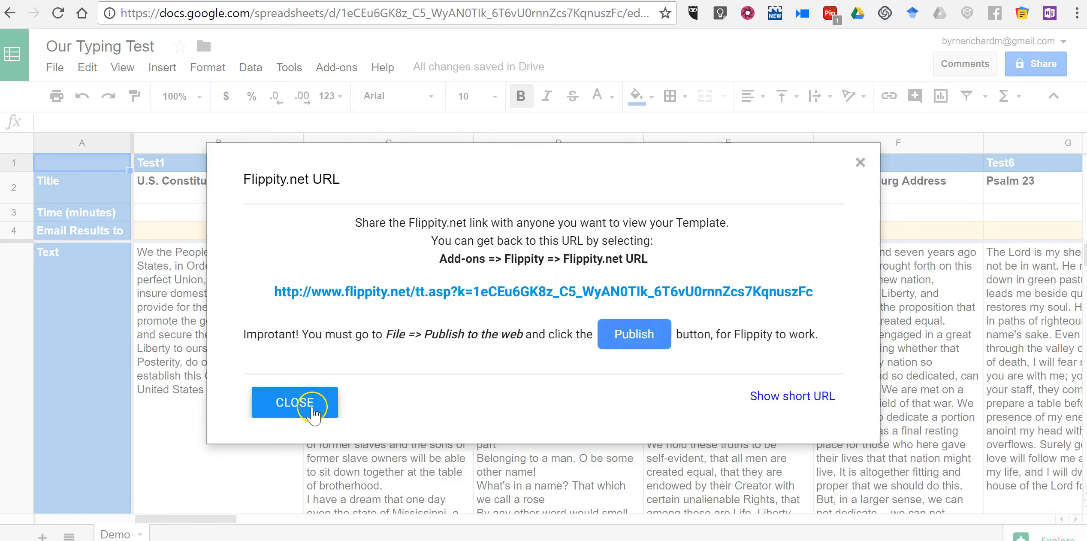
Step: Dismiss the Flippity.net link notice, leaving the Demo sheet's sample passages visible
left_click(295, 402)
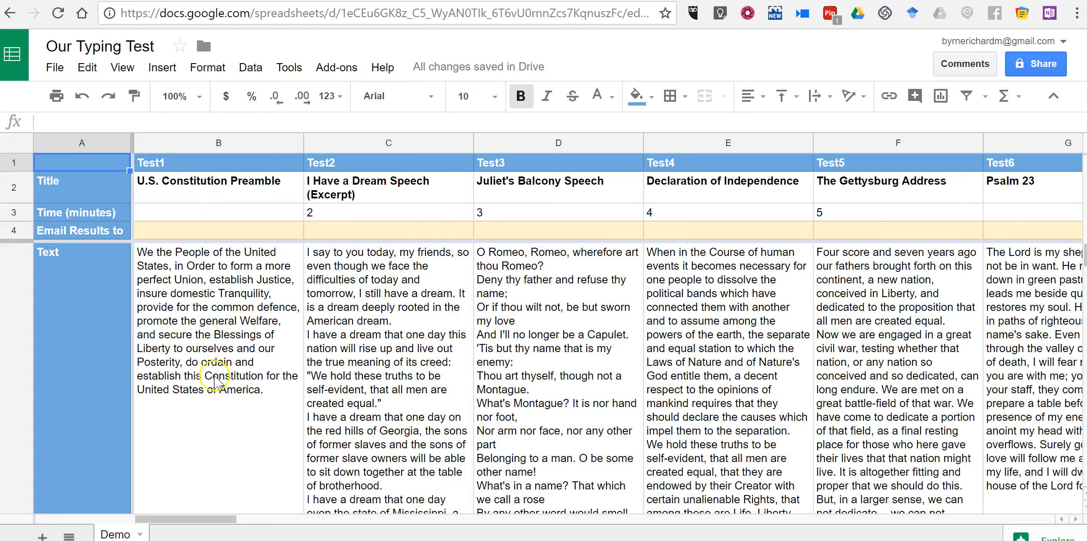
mouse_move(724, 187)
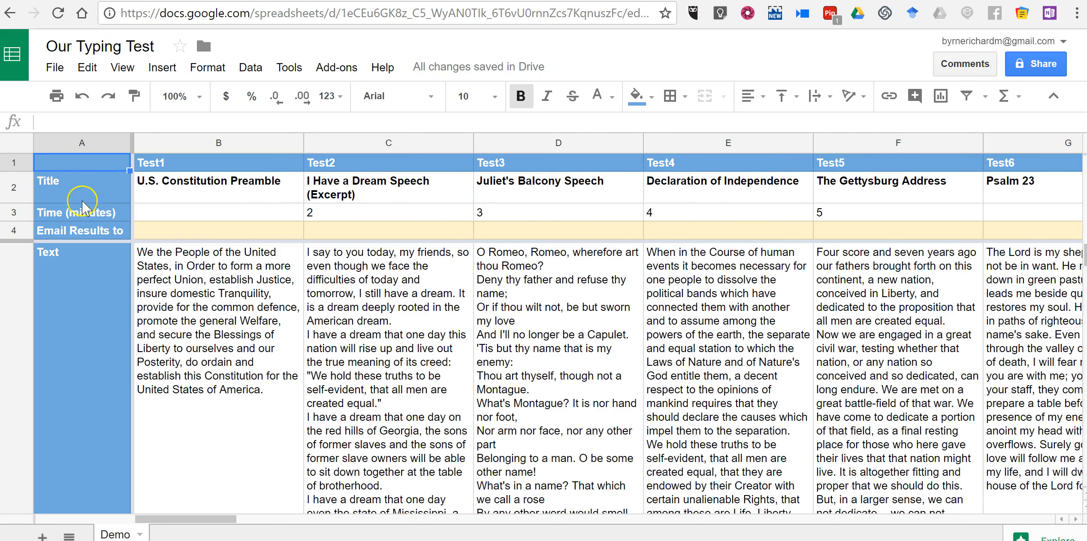
mouse_move(213, 524)
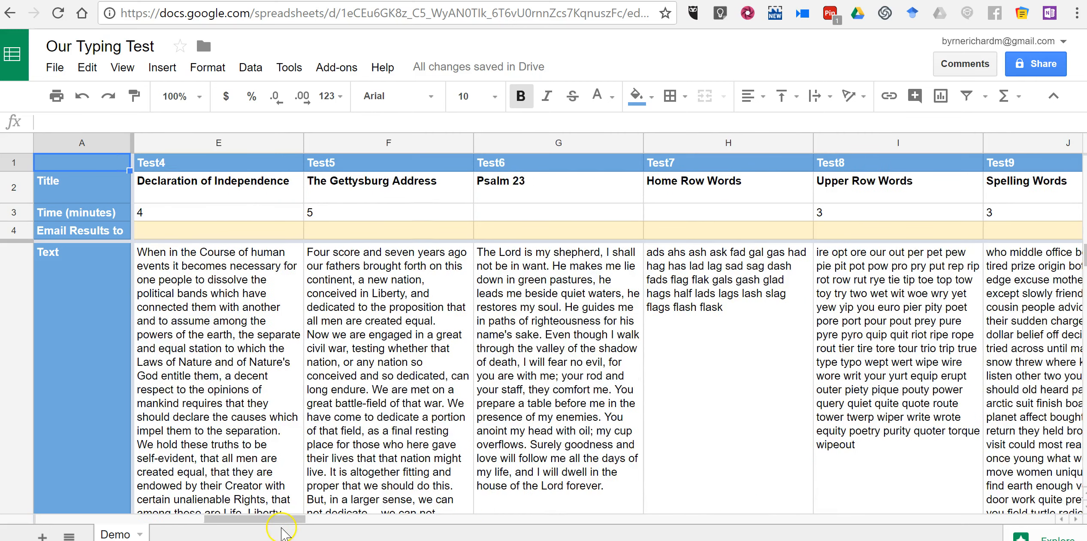
scroll("right", 3)
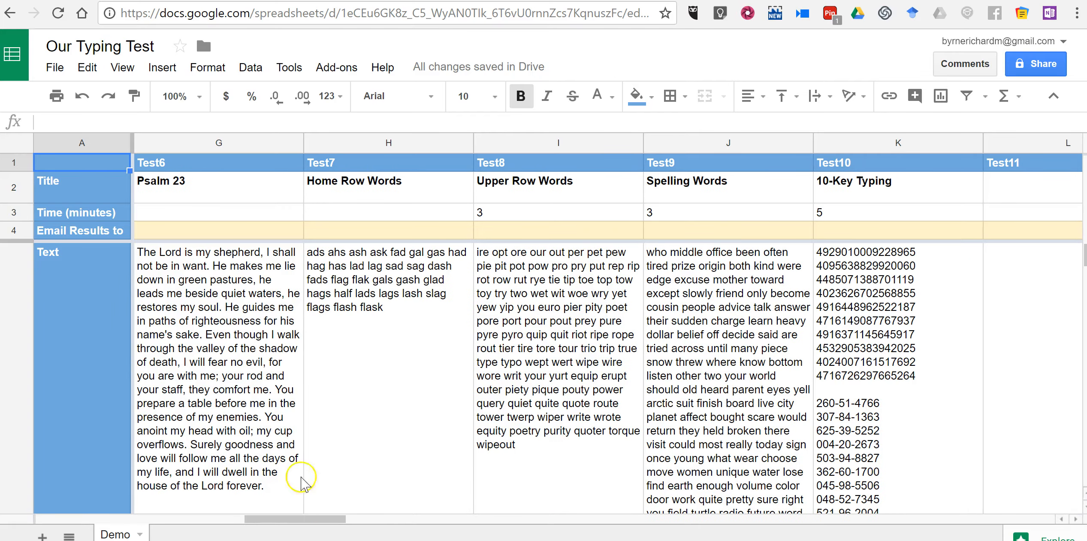
scroll("right", 3)
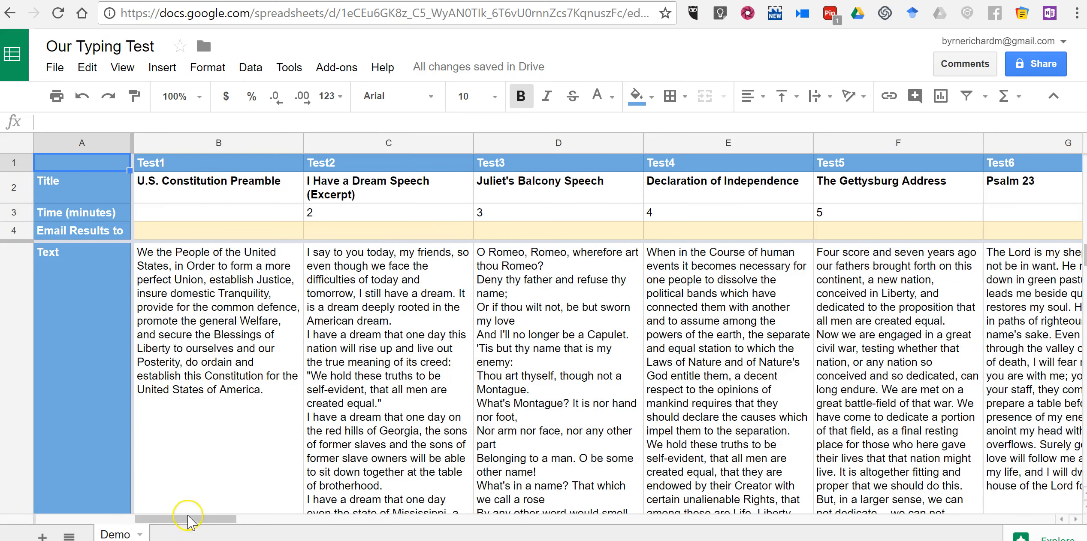
left_click(218, 333)
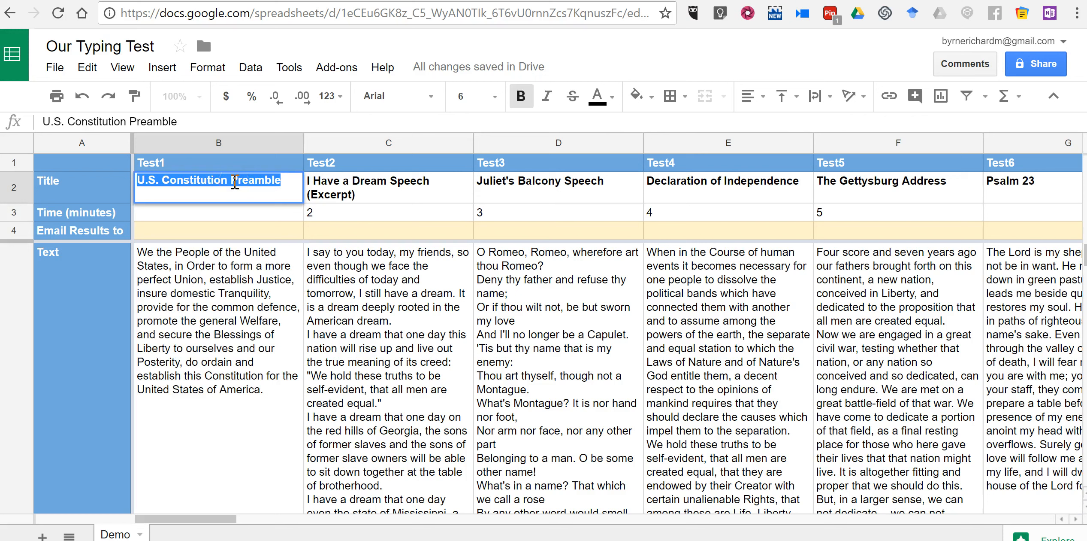
Step: Title Test1 'We Choose the Moon' with the moon speech passage as its text
type("We Choose")
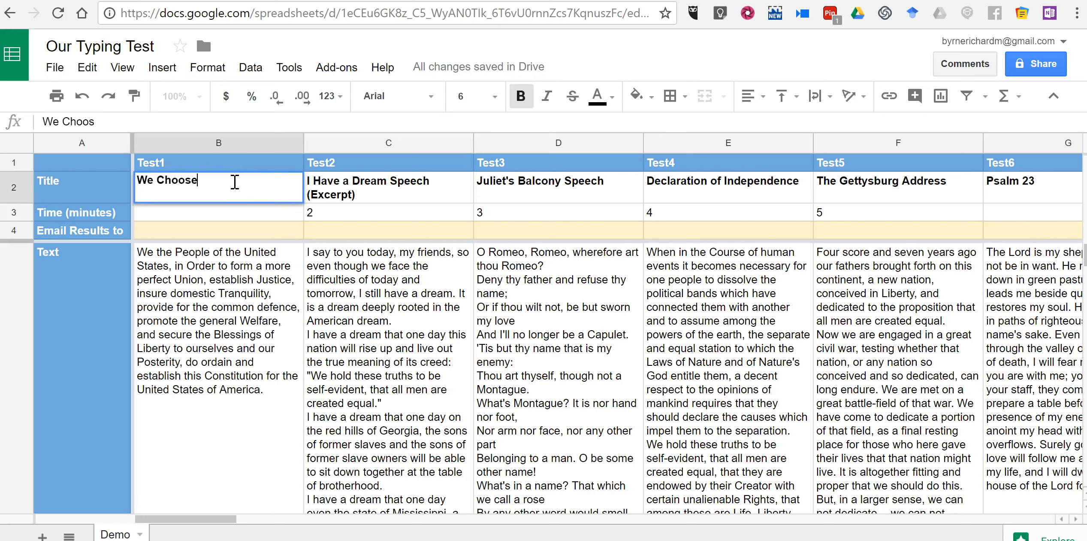
type("the Moon")
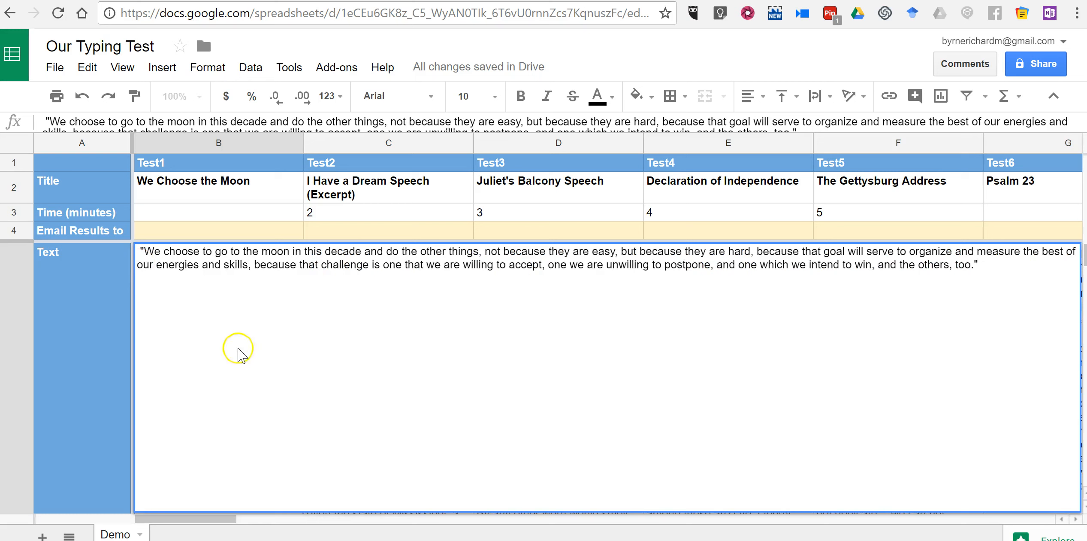
mouse_move(197, 341)
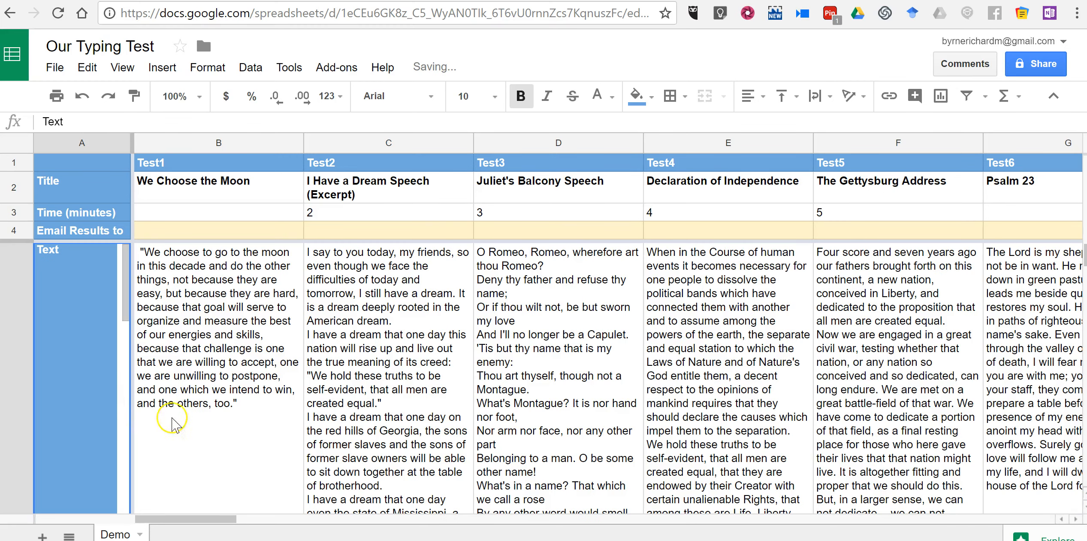
mouse_move(158, 186)
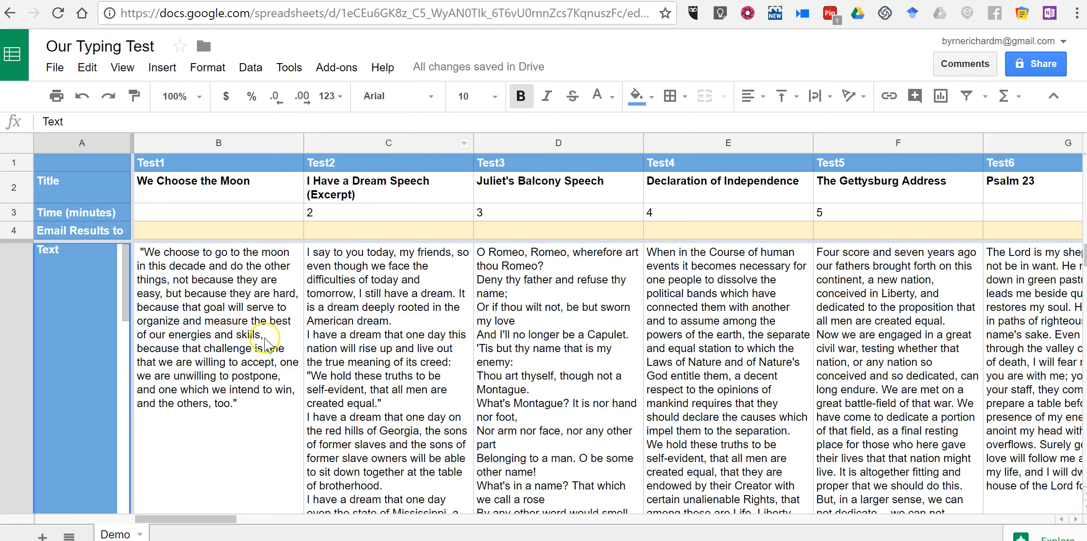
mouse_move(265, 340)
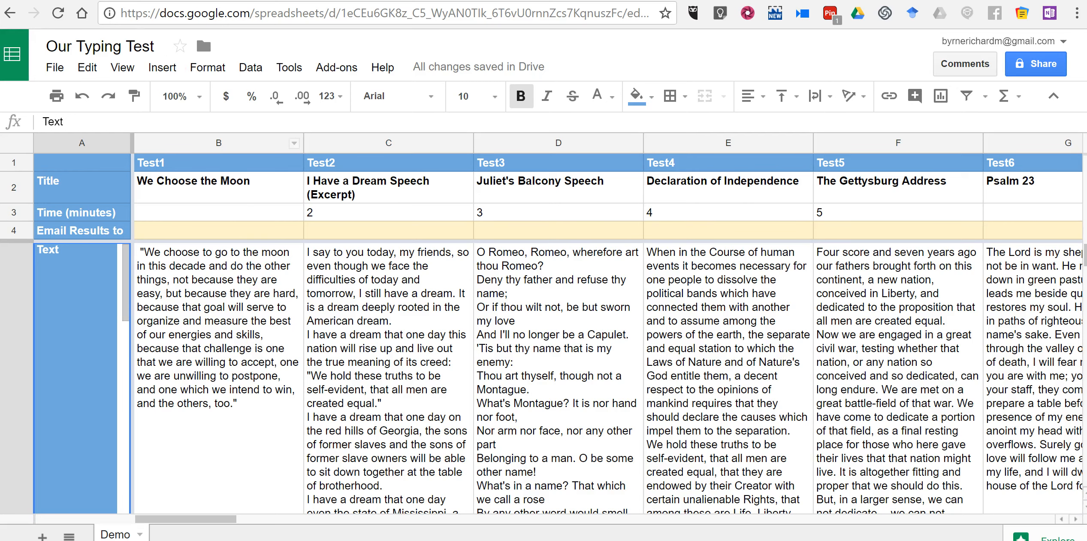
Step: Publish the entire spreadsheet to the web as a web page and confirm
left_click(54, 67)
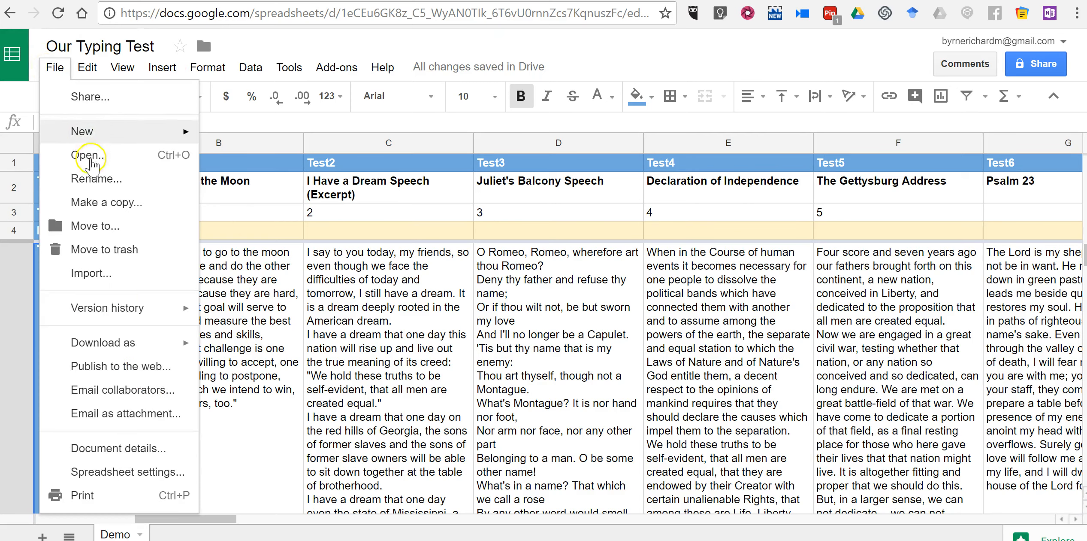
left_click(123, 365)
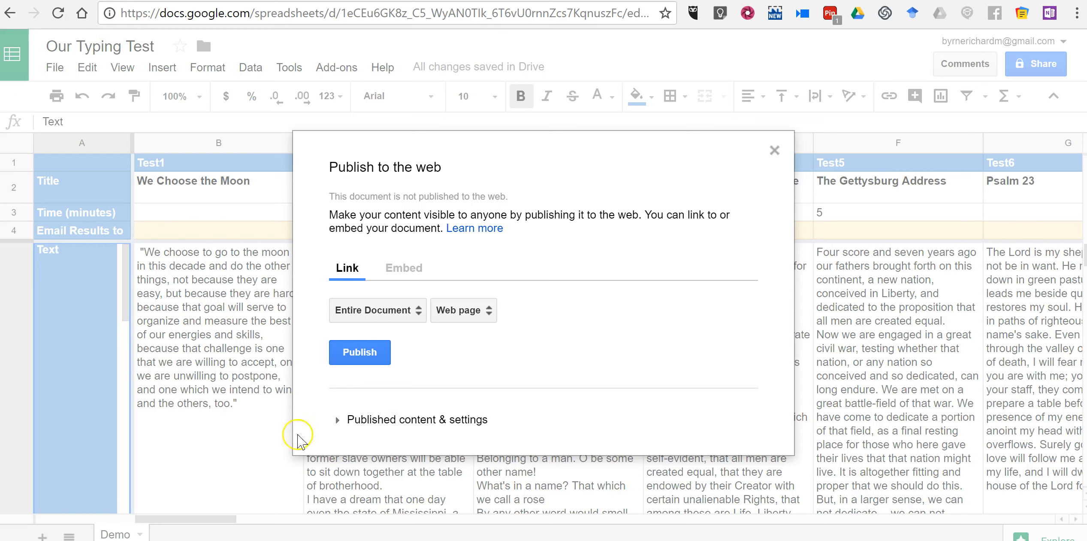
left_click(360, 352)
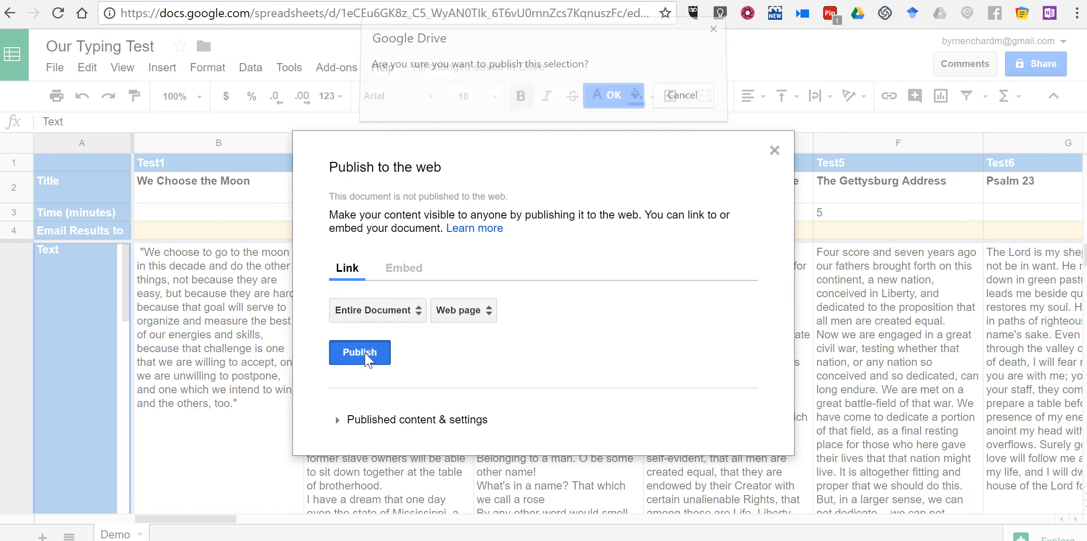
left_click(359, 351)
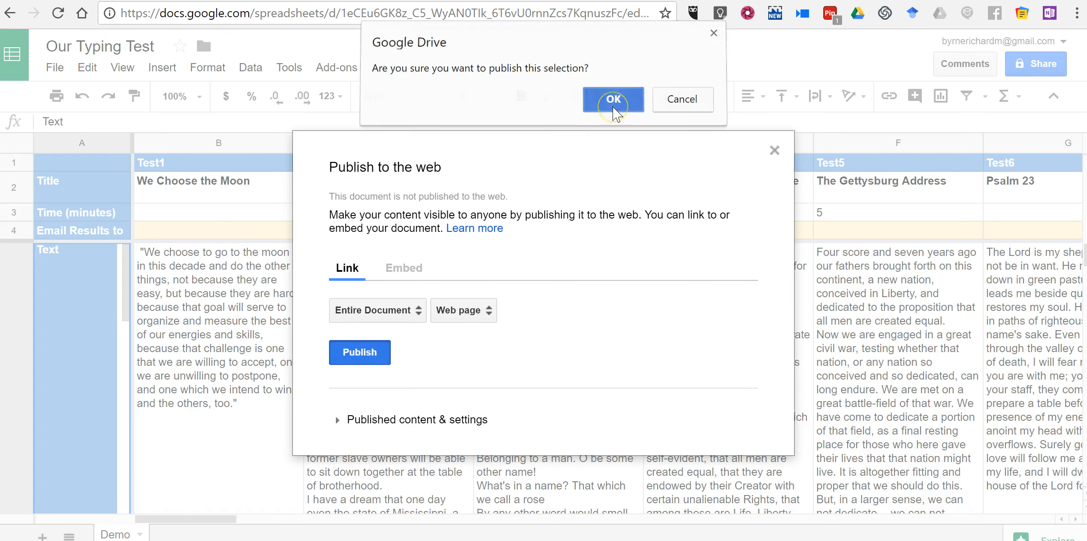
left_click(613, 99)
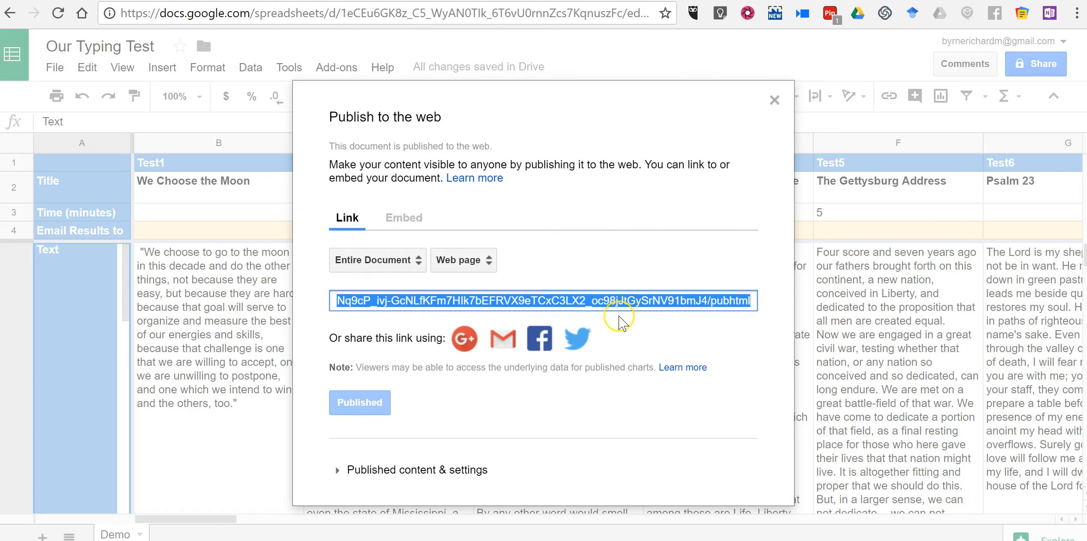
mouse_move(782, 130)
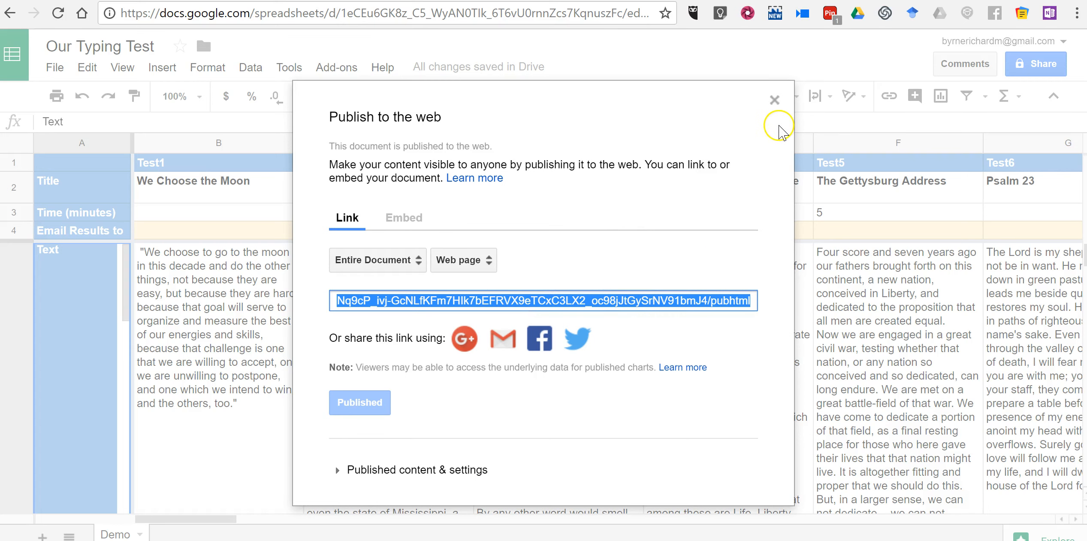
left_click(775, 98)
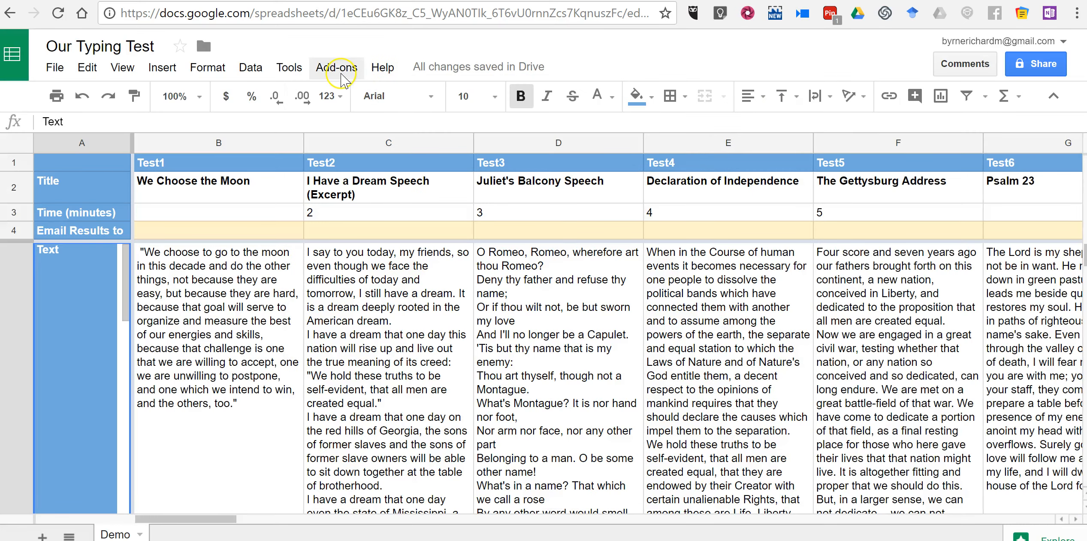
Step: Get the Flippity.net URL for this sheet via Add-ons > Flippity
left_click(337, 67)
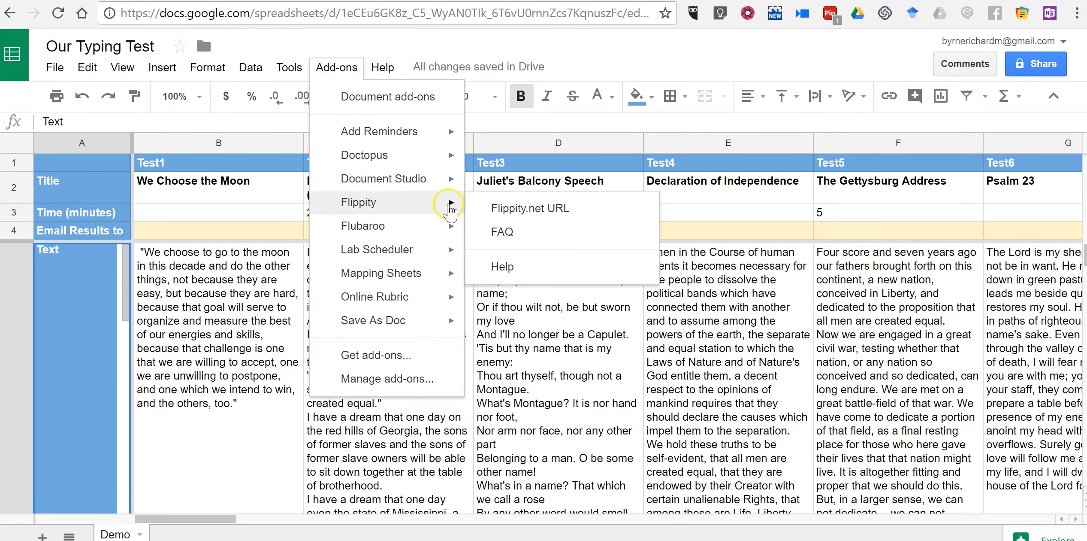
mouse_move(530, 208)
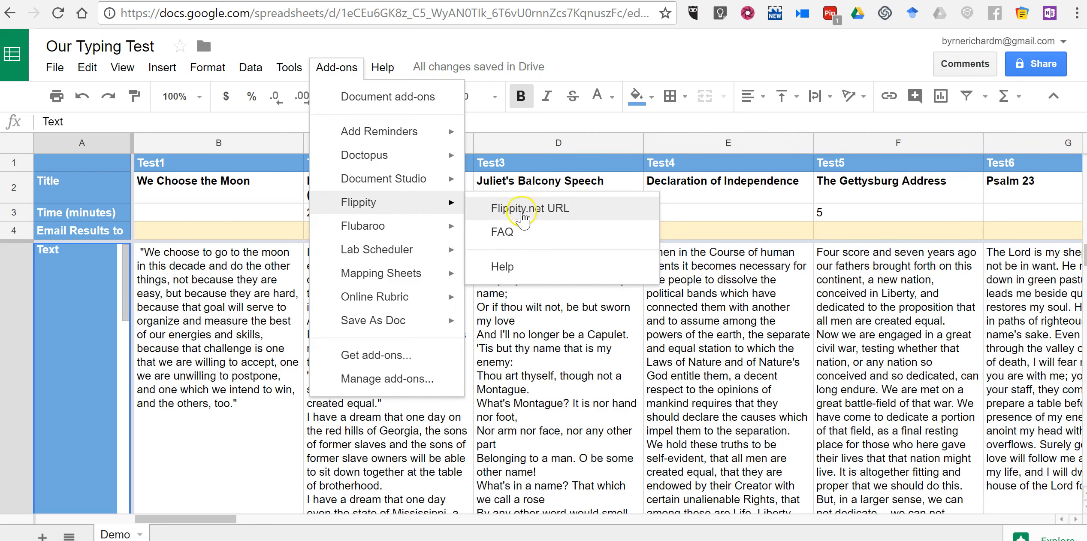
mouse_move(541, 216)
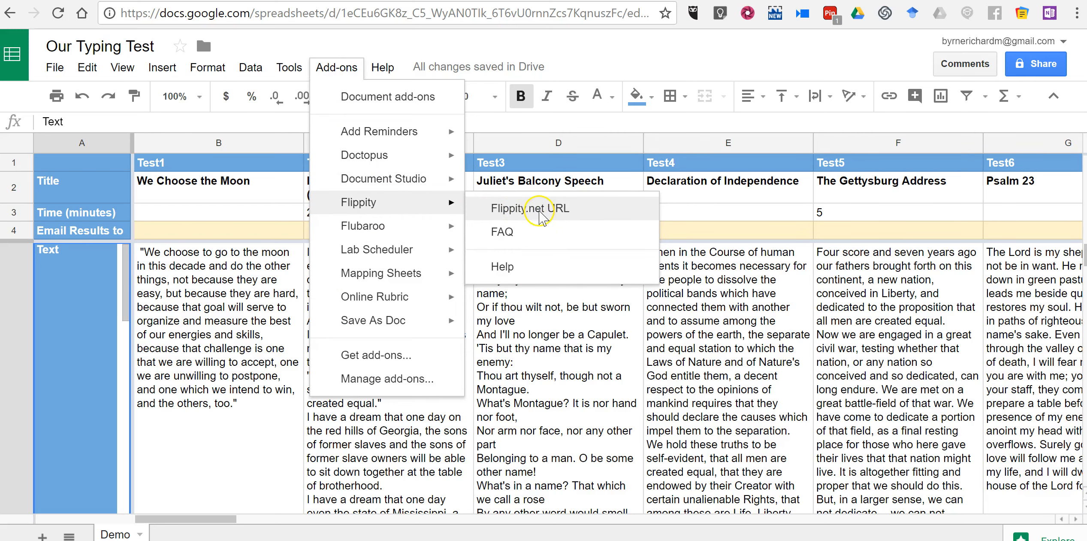
left_click(531, 208)
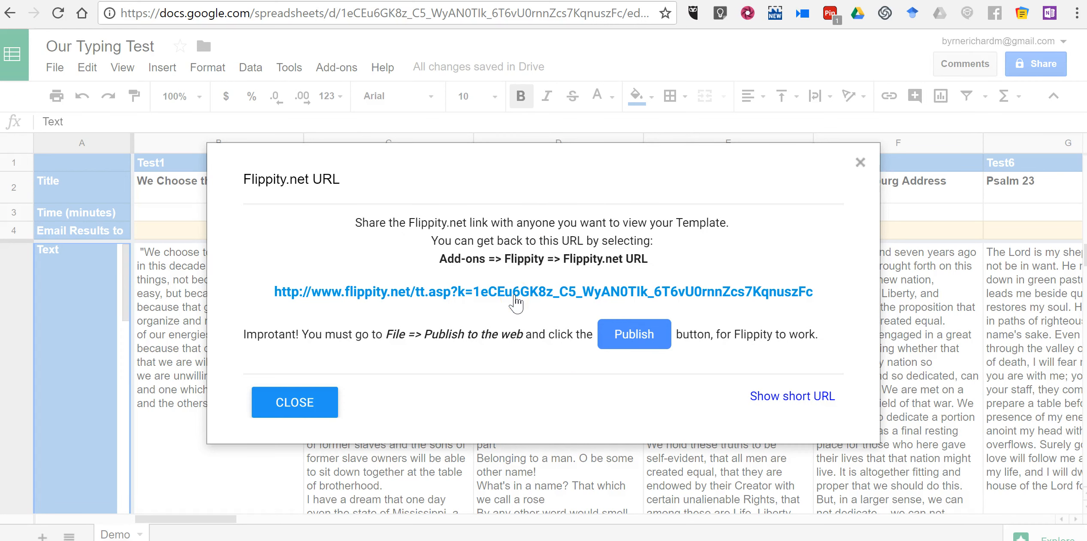
Step: Follow the flippity.net link to the typing test site listing the spreadsheet's tests
left_click(543, 291)
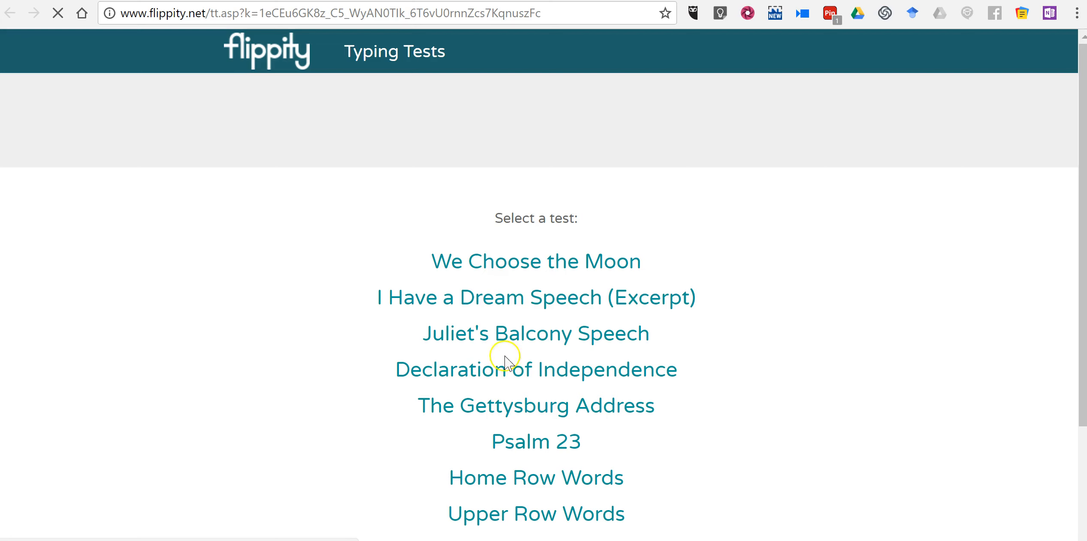
mouse_move(554, 347)
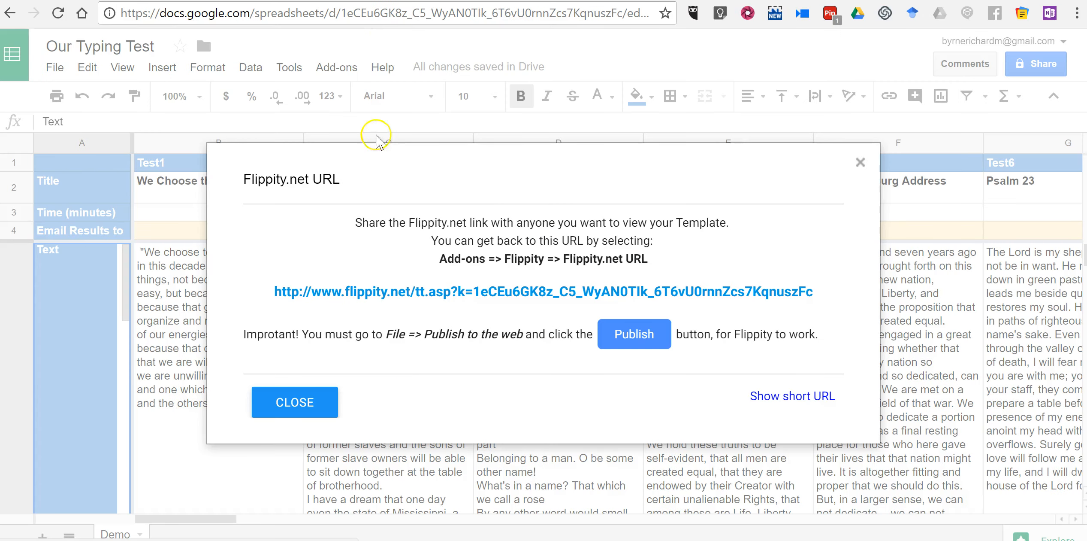
left_click(294, 402)
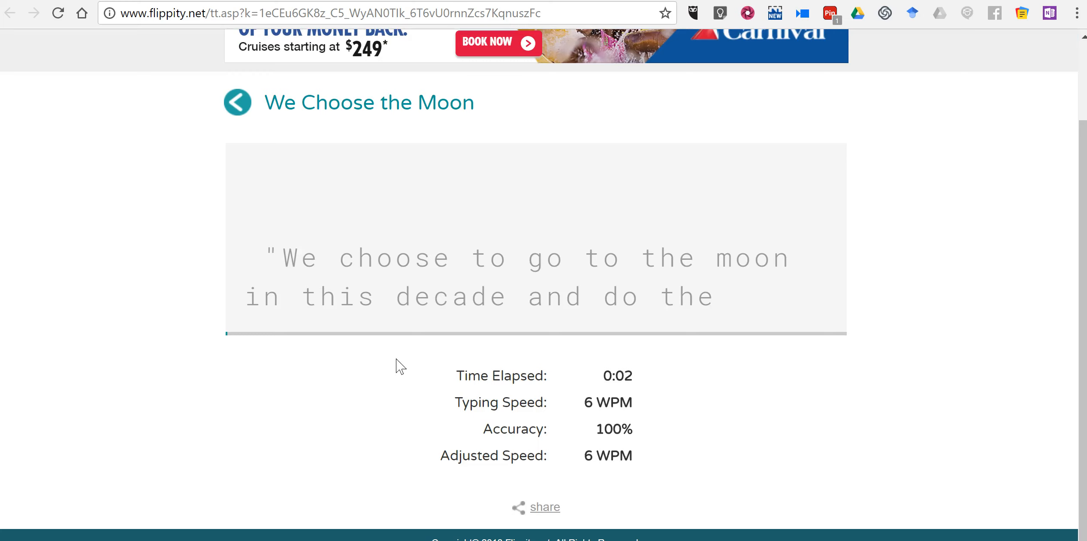
Step: Type the moon passage through 'in this decade', with a typo dropping accuracy to 96%
type("We choose")
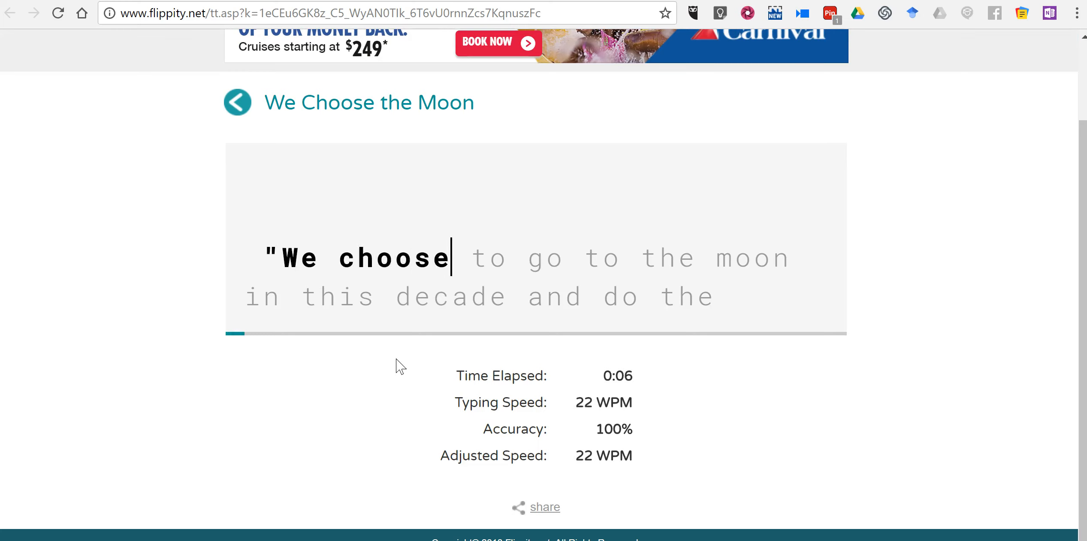
type("to go")
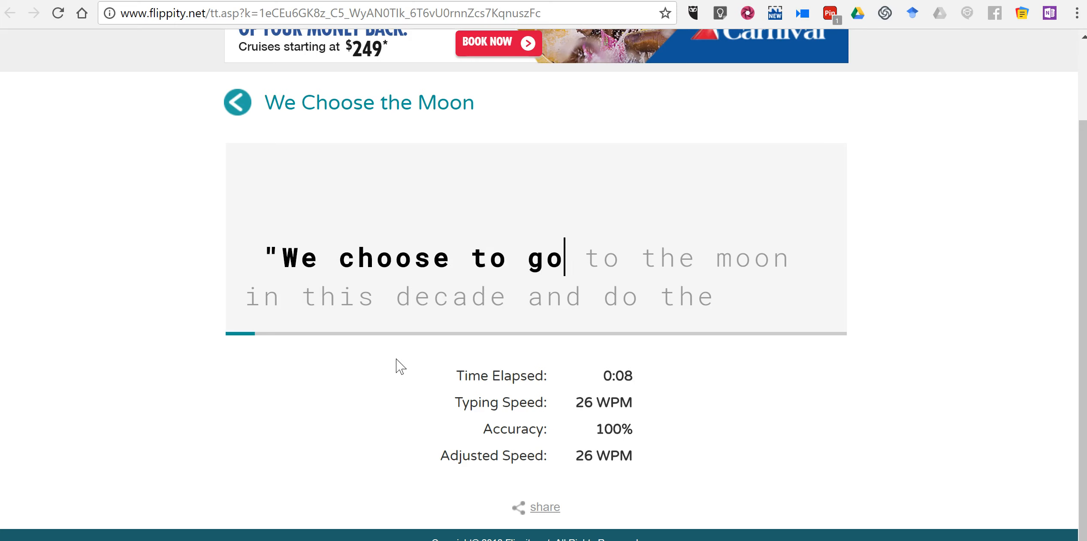
type("to the moon")
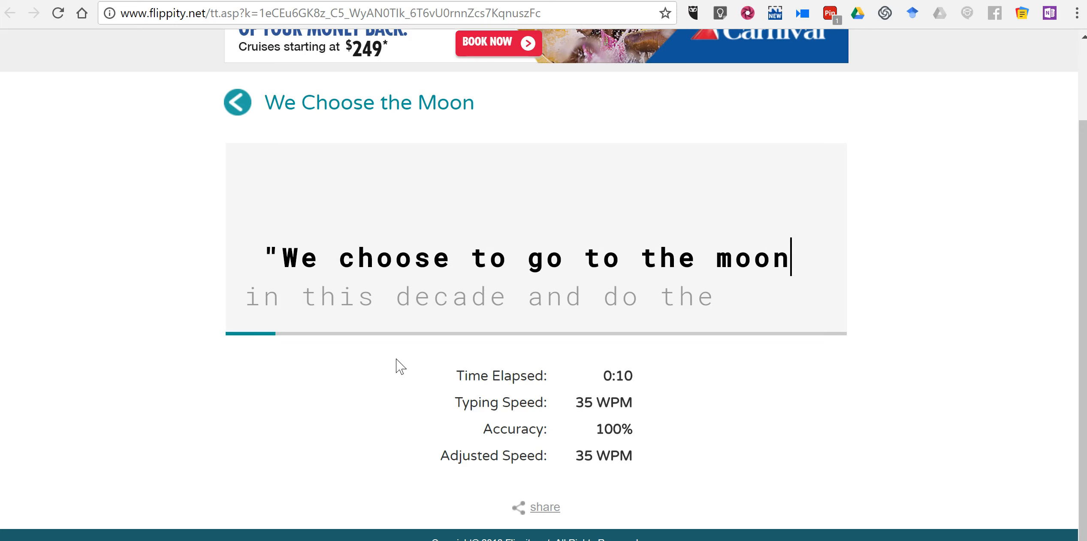
type("in this de")
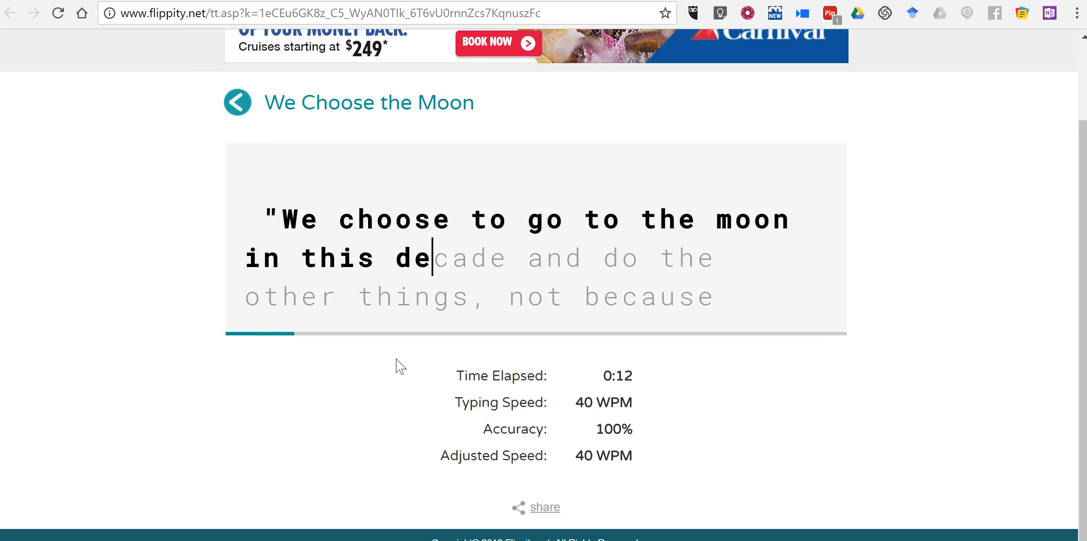
type("cade")
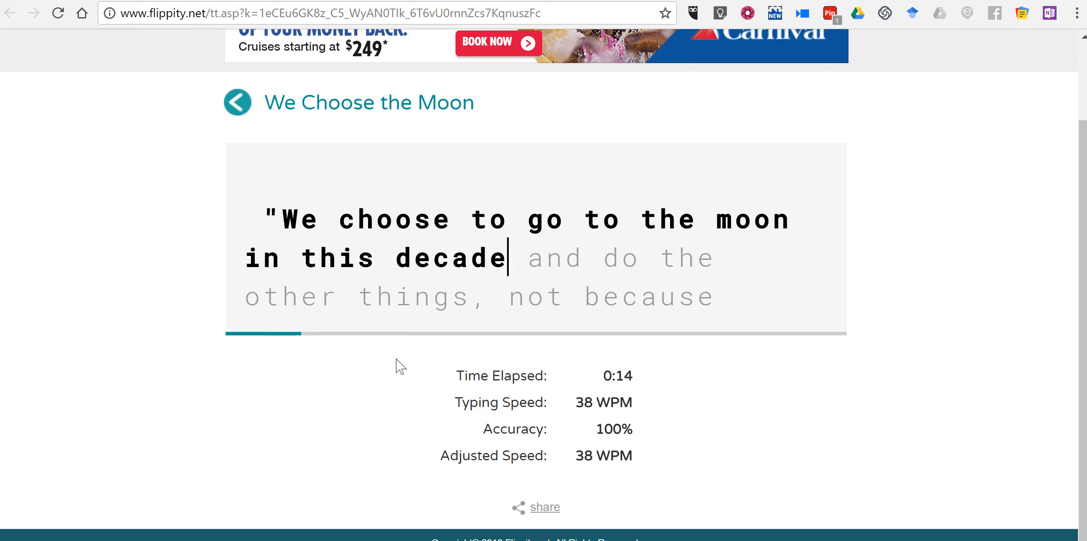
type("a")
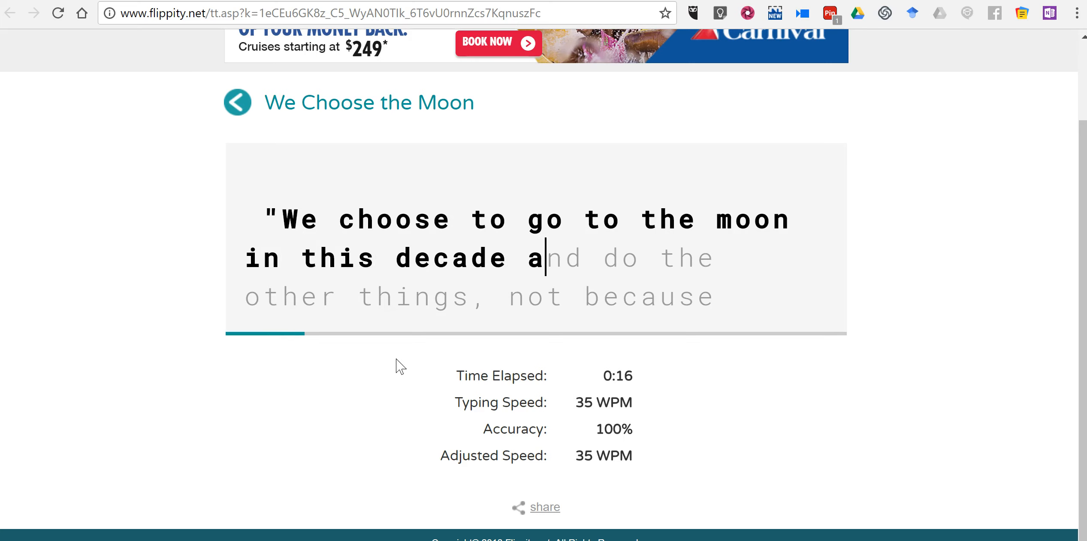
type("dn")
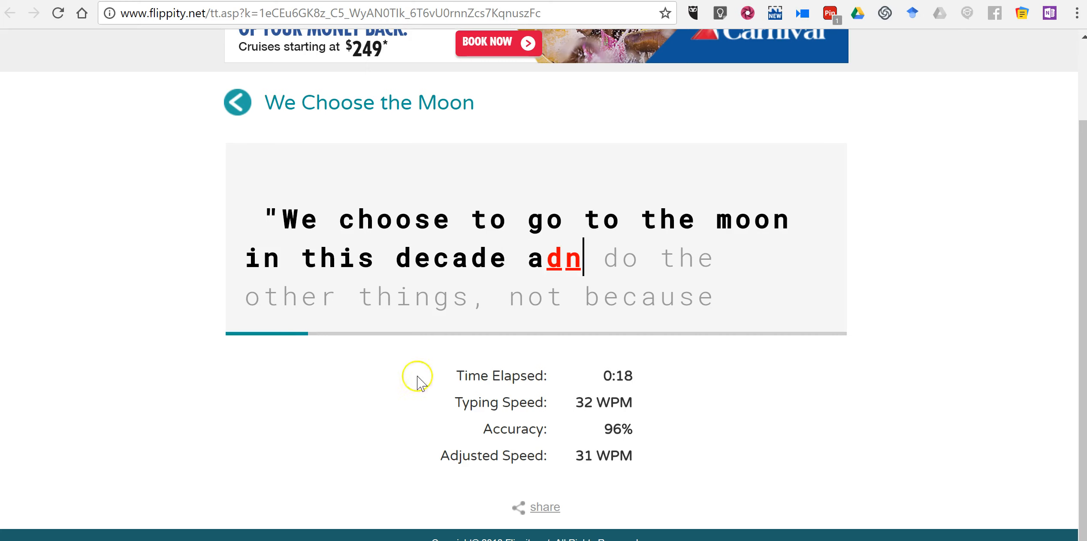
mouse_move(591, 460)
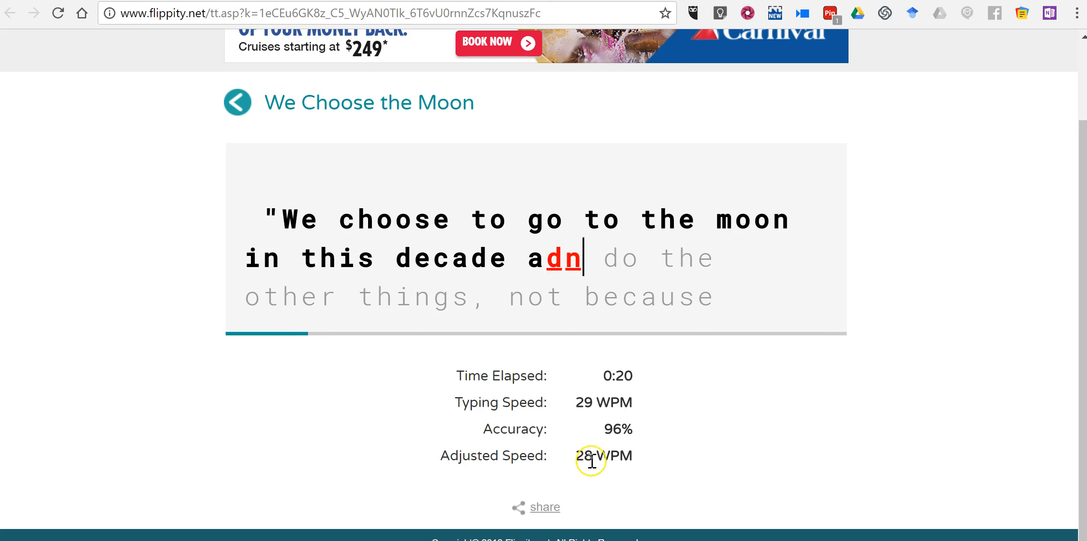
mouse_move(570, 380)
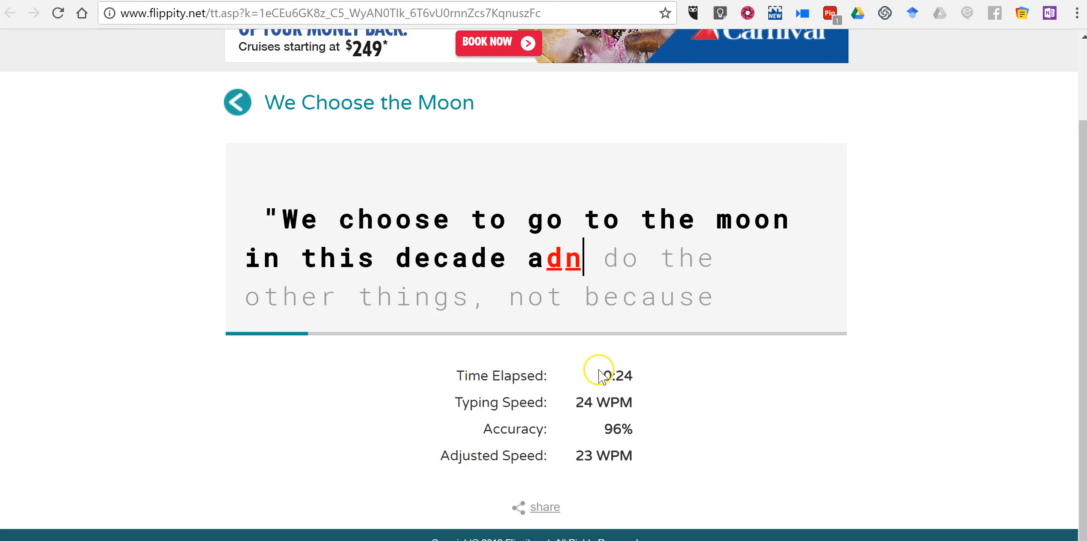
mouse_move(553, 351)
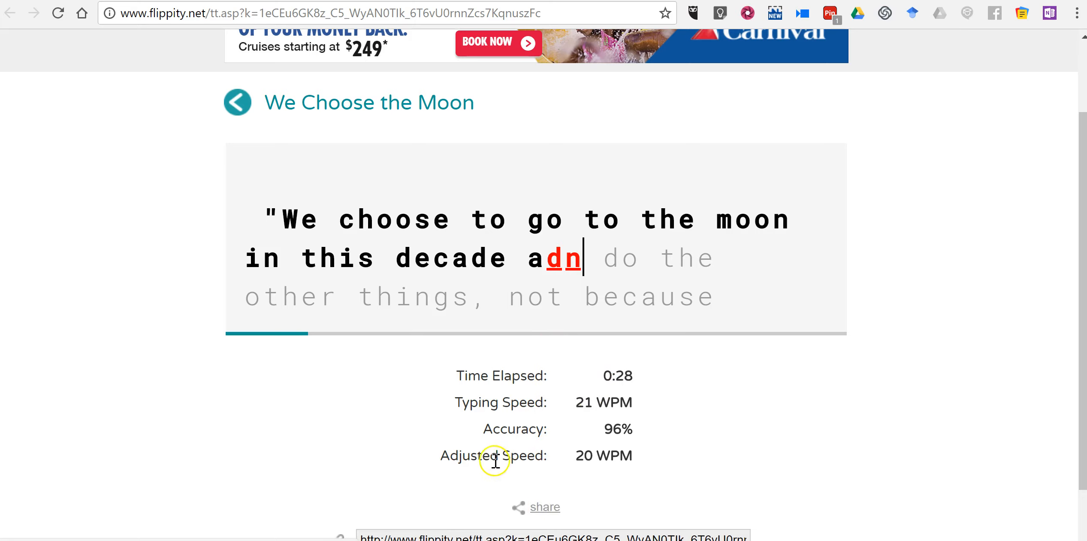
Step: Reveal the test's share links and select its web address before returning to the spreadsheet
scroll("down", 3)
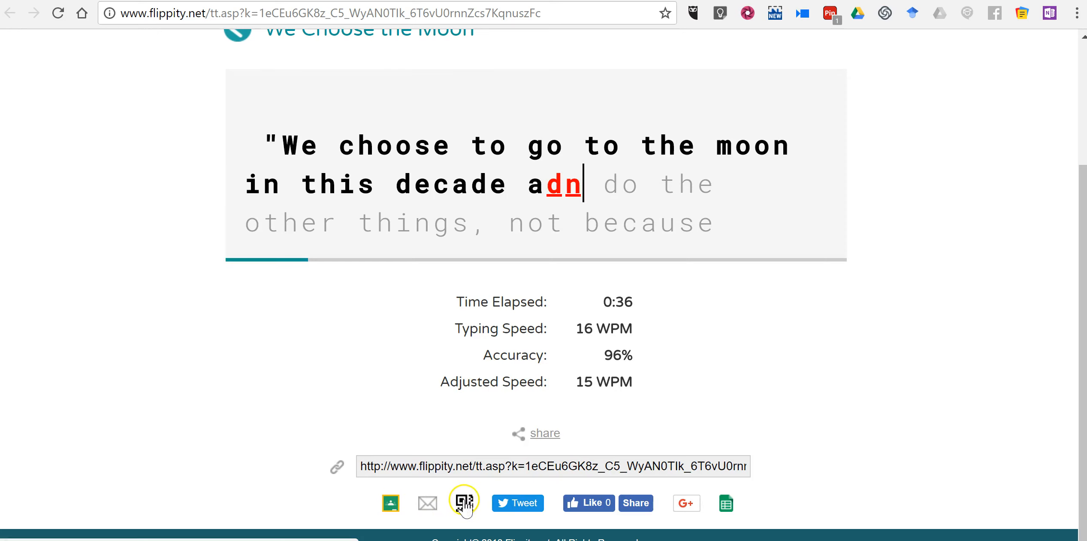
mouse_move(632, 500)
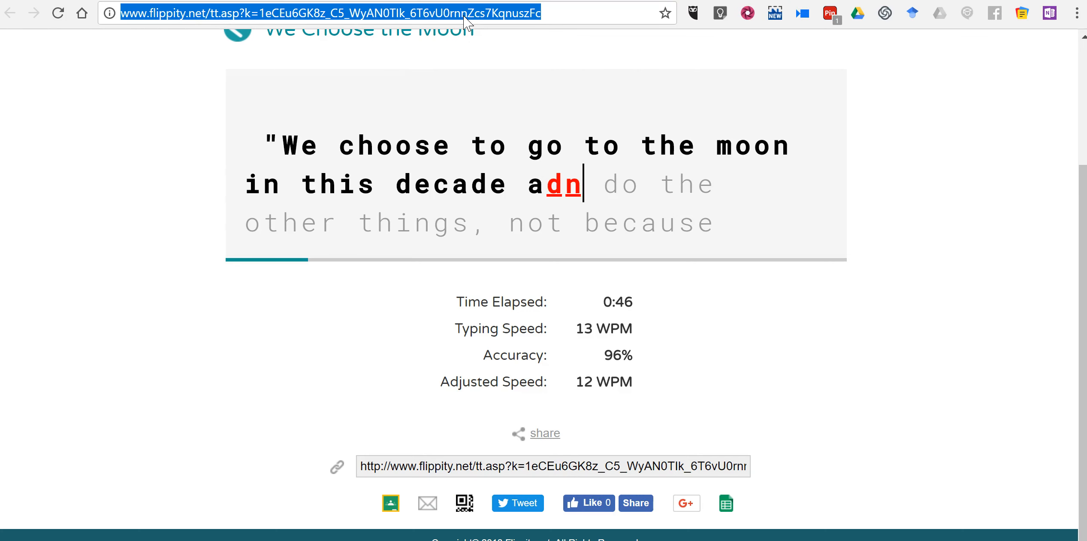
left_click(724, 502)
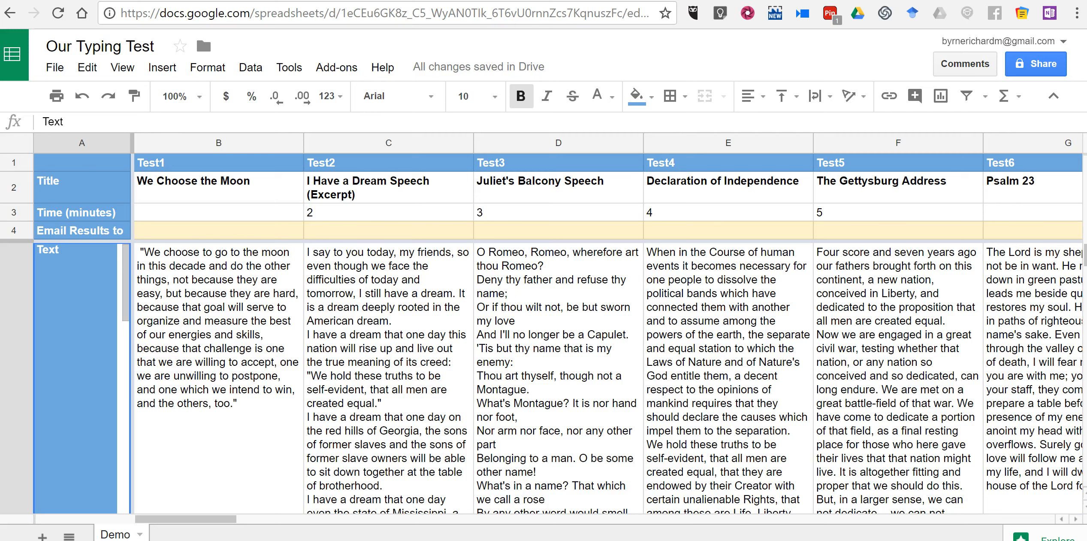